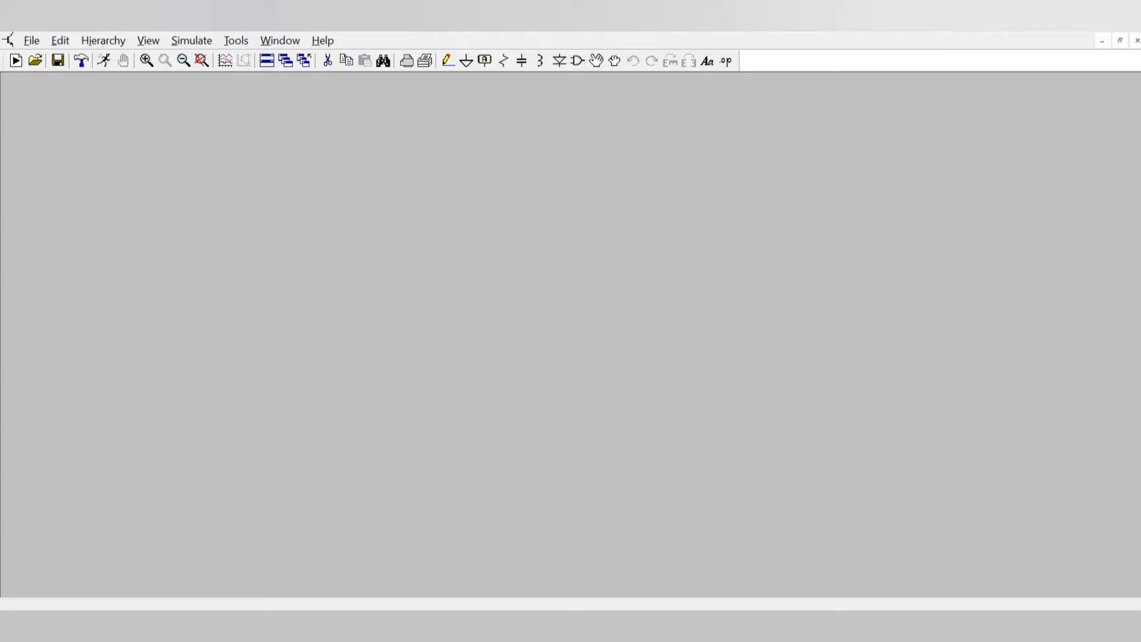
Step: Pick the OP27 op-amp from the OpAmps library for placement
{"action": "left_click", "coordinate": [465, 61]}
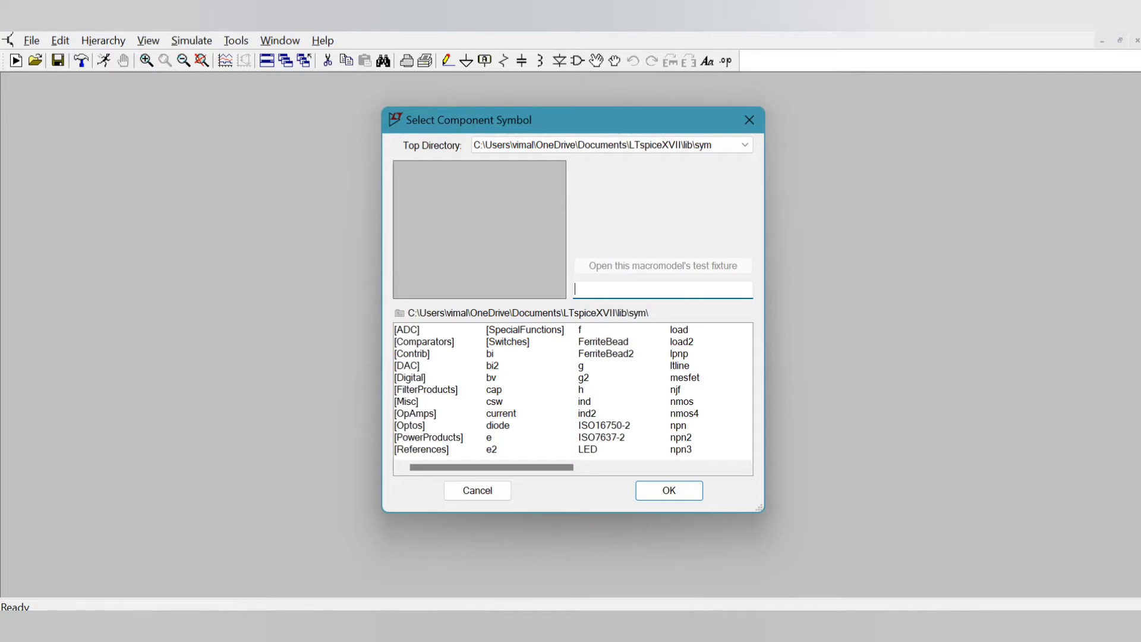
{"action": "double_click", "coordinate": [415, 414]}
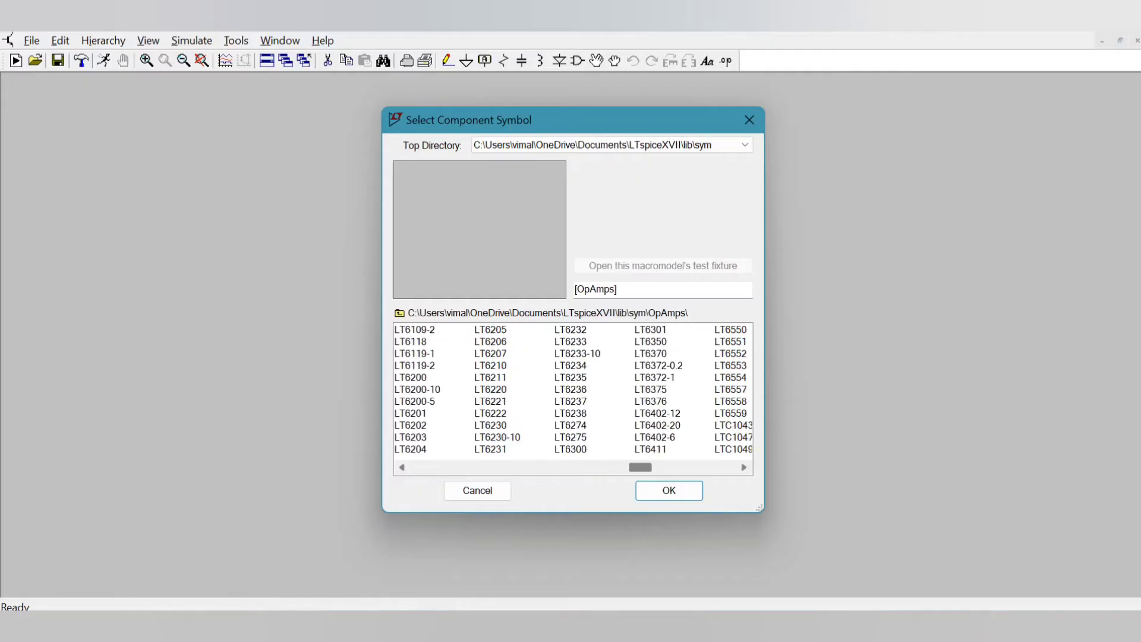
{"action": "scroll", "scroll_direction": "right", "scroll_amount": 3}
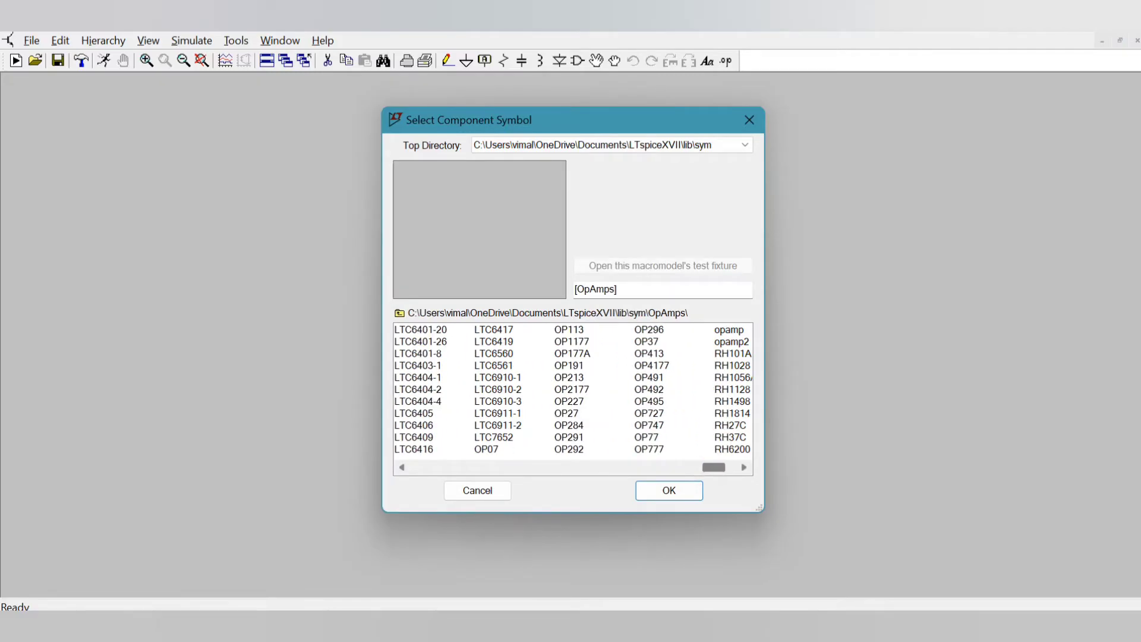
{"action": "left_click", "coordinate": [567, 414]}
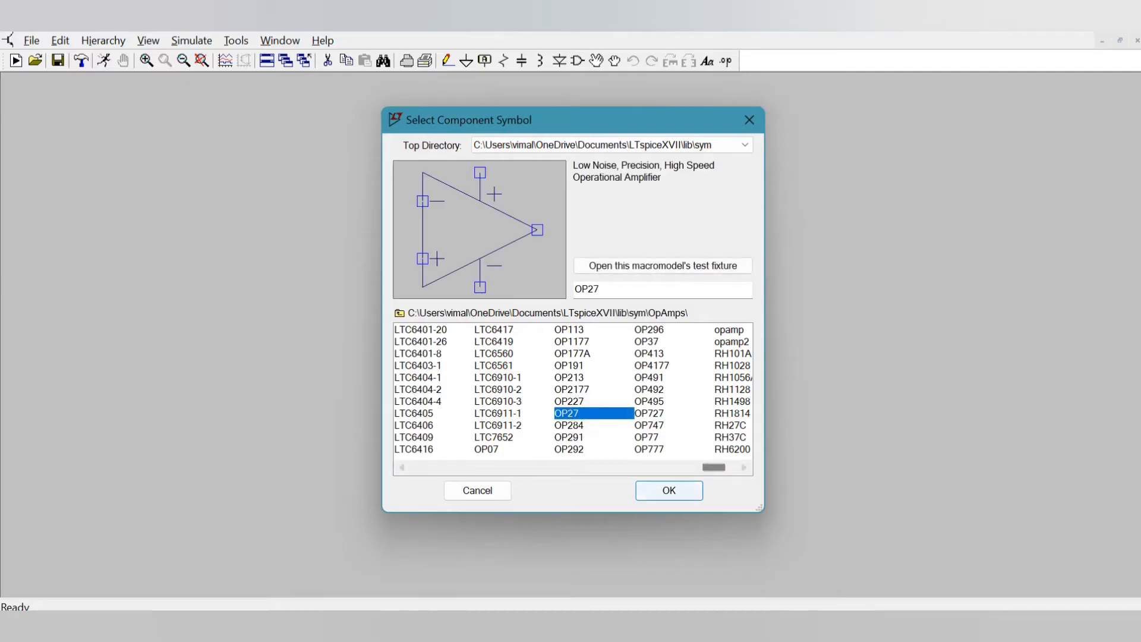
{"action": "left_click", "coordinate": [667, 490]}
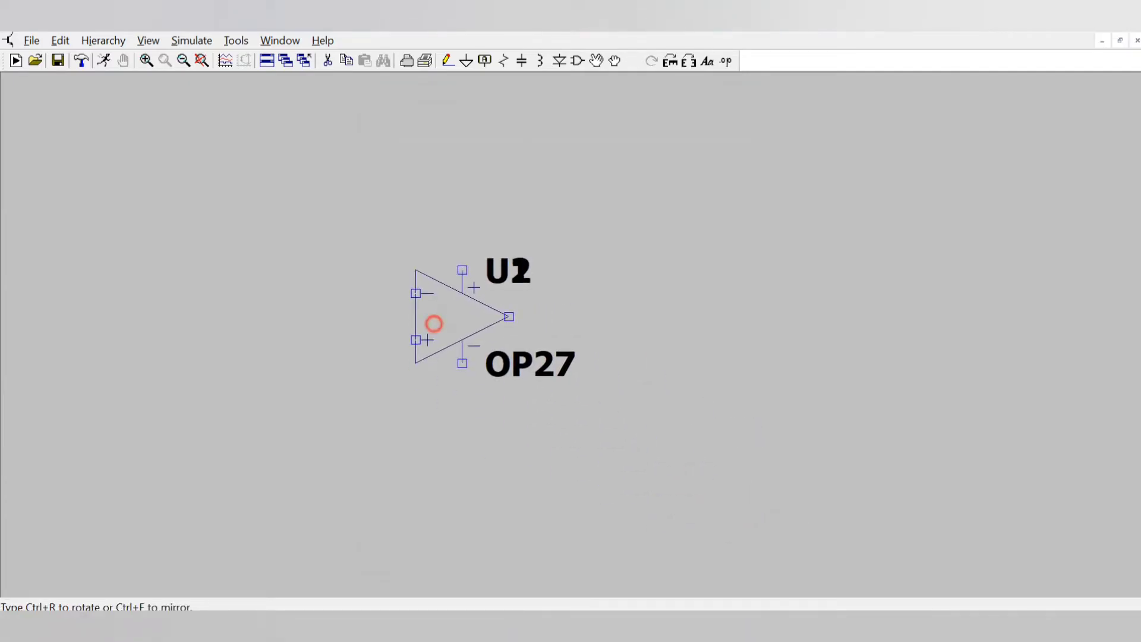
Step: Drop the OP27 and place flipped voltage sources V1 above and V2 below it
{"action": "left_click", "coordinate": [717, 316]}
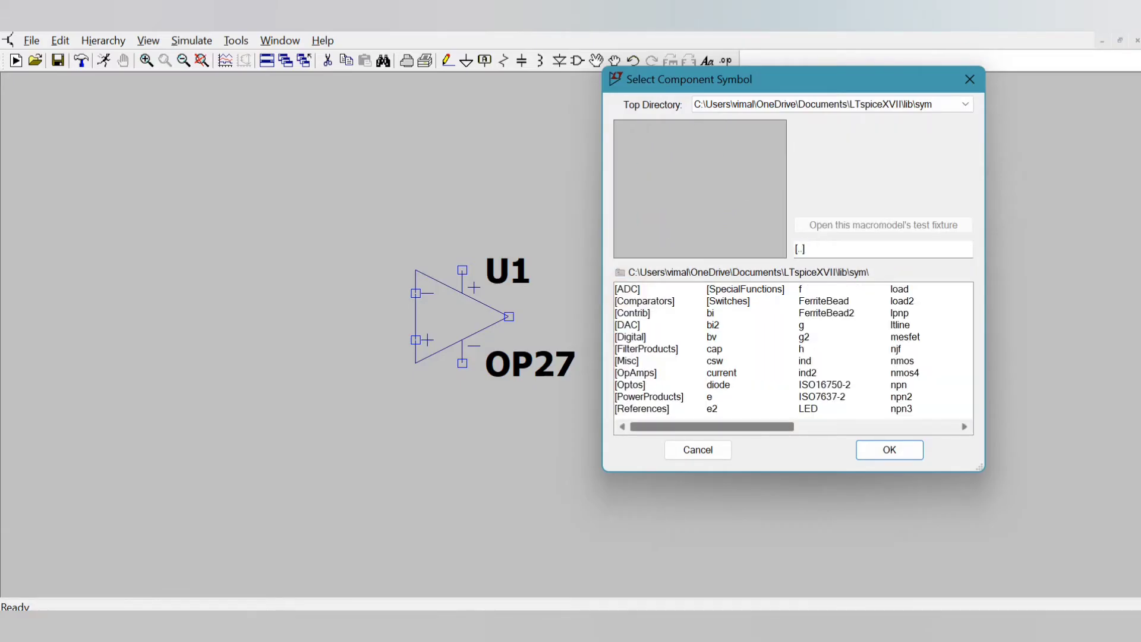
{"action": "scroll", "scroll_direction": "right", "scroll_amount": 3}
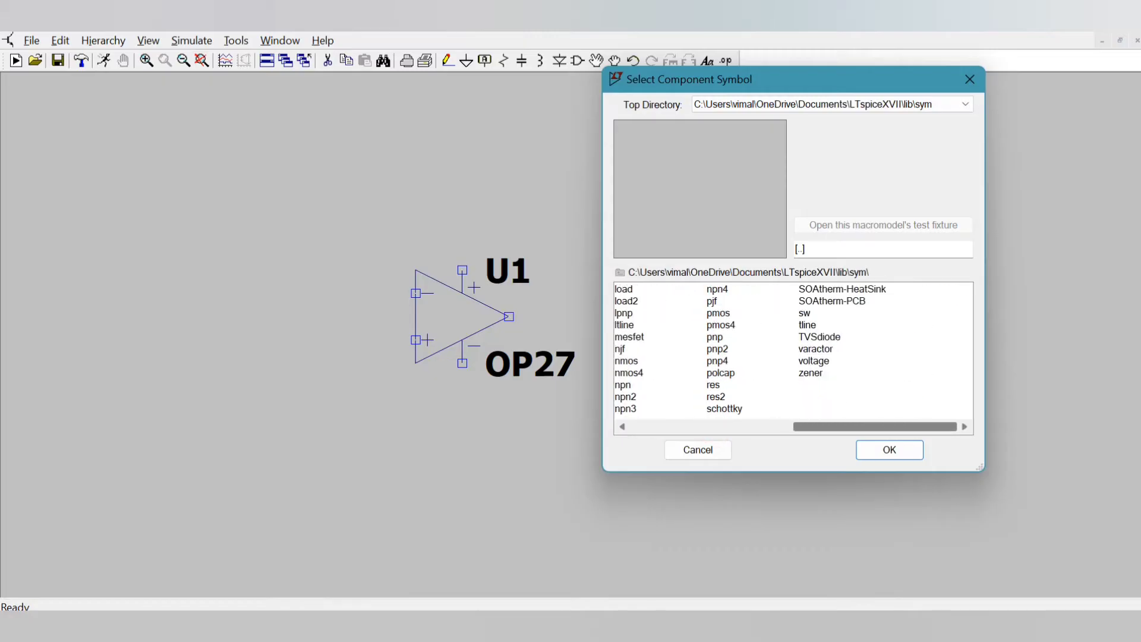
{"action": "left_click", "coordinate": [814, 360]}
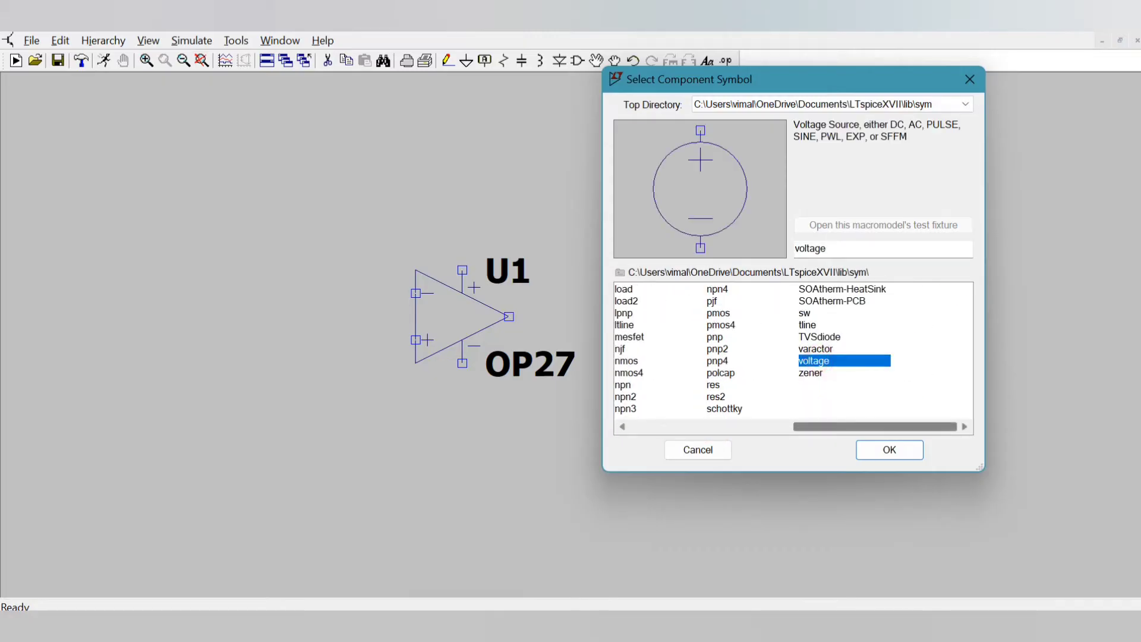
{"action": "left_click", "coordinate": [889, 449]}
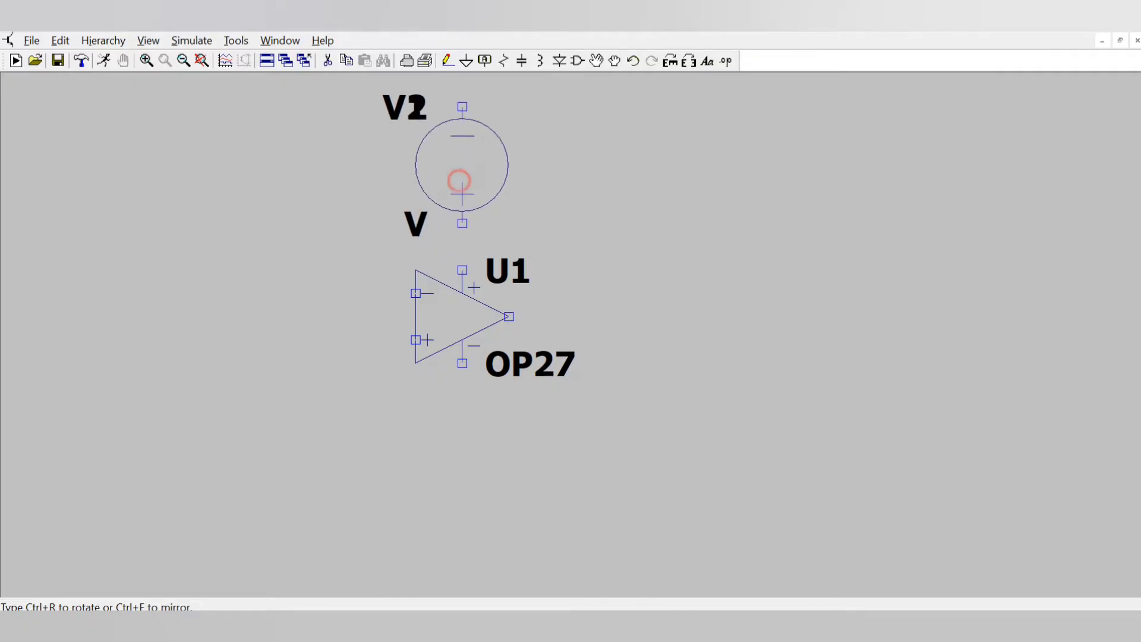
{"action": "left_click_drag", "start_coordinate": [460, 164], "coordinate": [717, 444]}
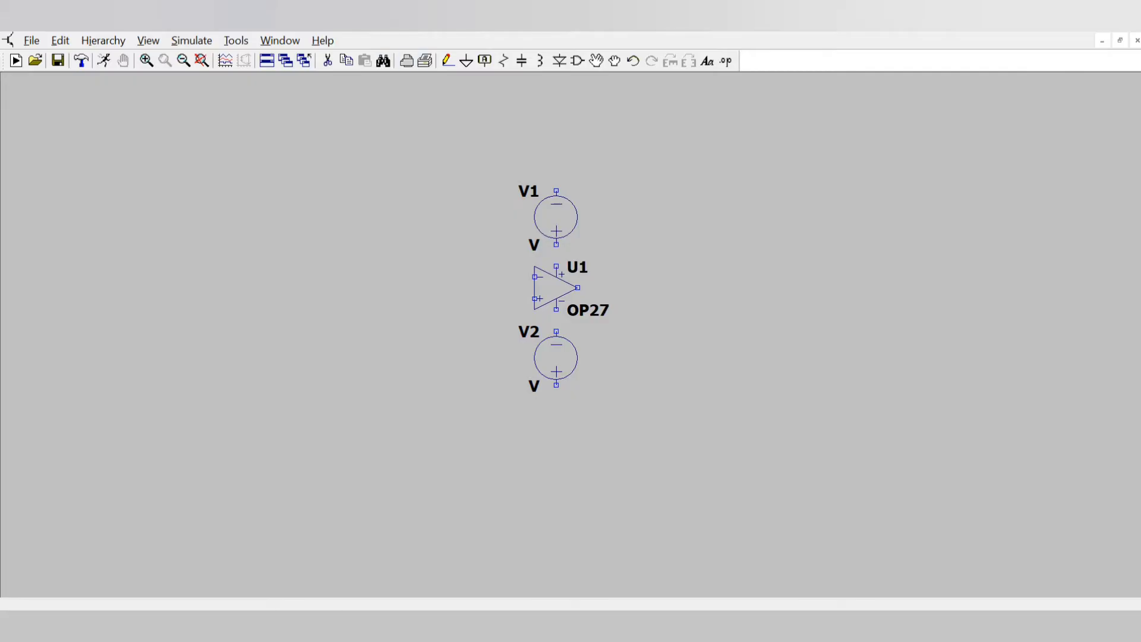
Step: Place resistors R1 left of the op-amp and R2 above it
{"action": "left_click", "coordinate": [503, 61]}
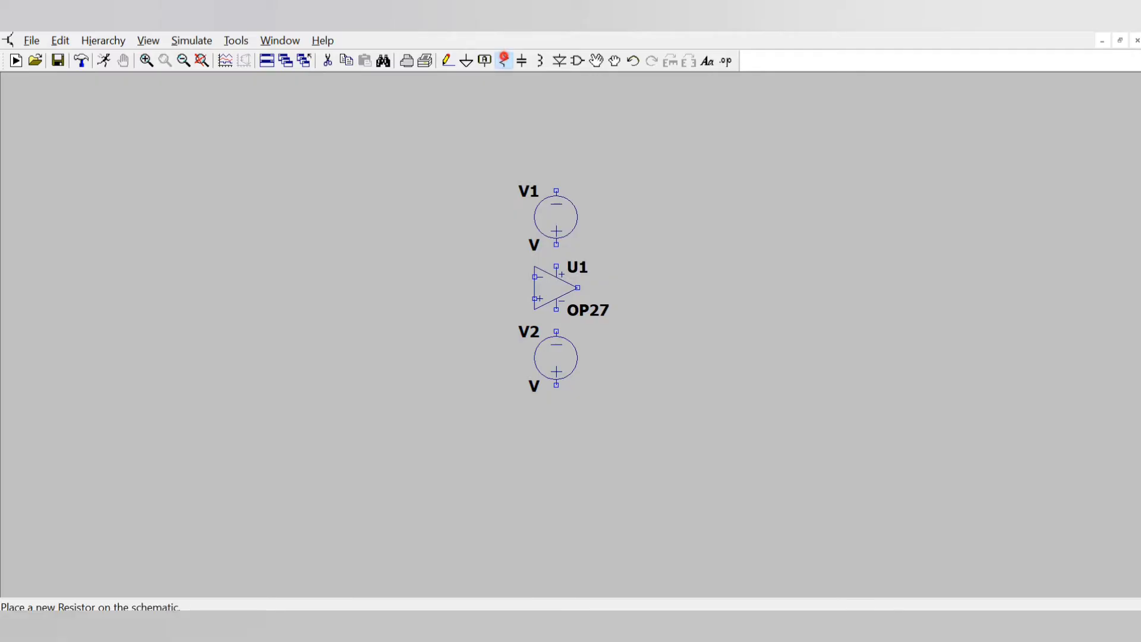
{"action": "left_click", "coordinate": [367, 299]}
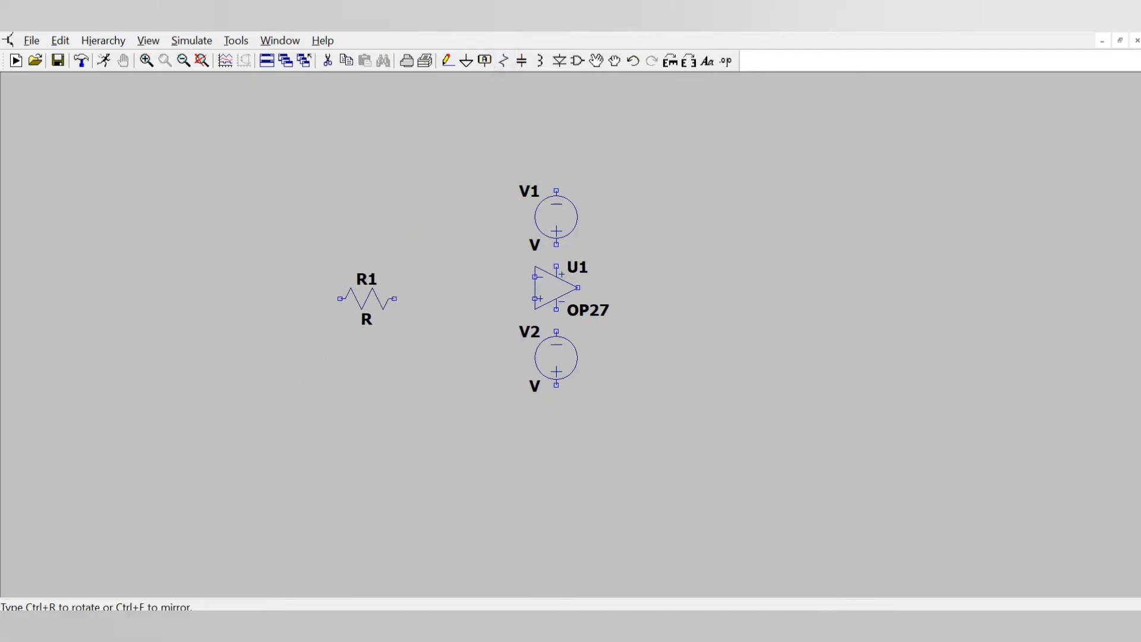
{"action": "left_click_drag", "start_coordinate": [367, 298], "coordinate": [409, 288]}
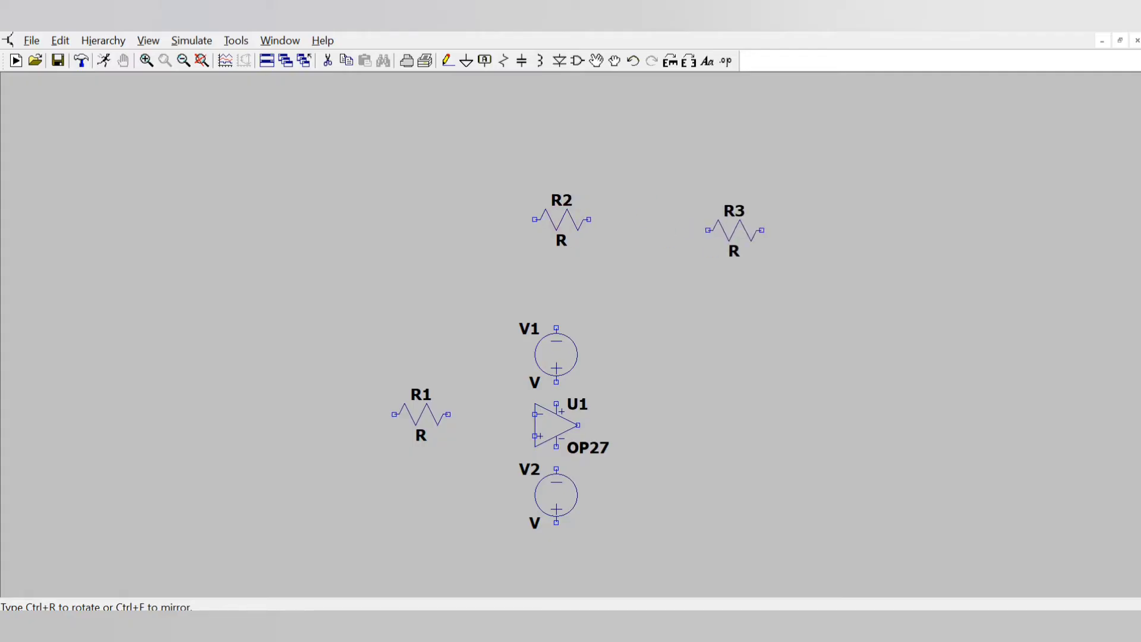
Step: Arrange R3, R4 and R5 in a horizontal row right of the op-amp
{"action": "left_click_drag", "start_coordinate": [734, 231], "coordinate": [690, 231]}
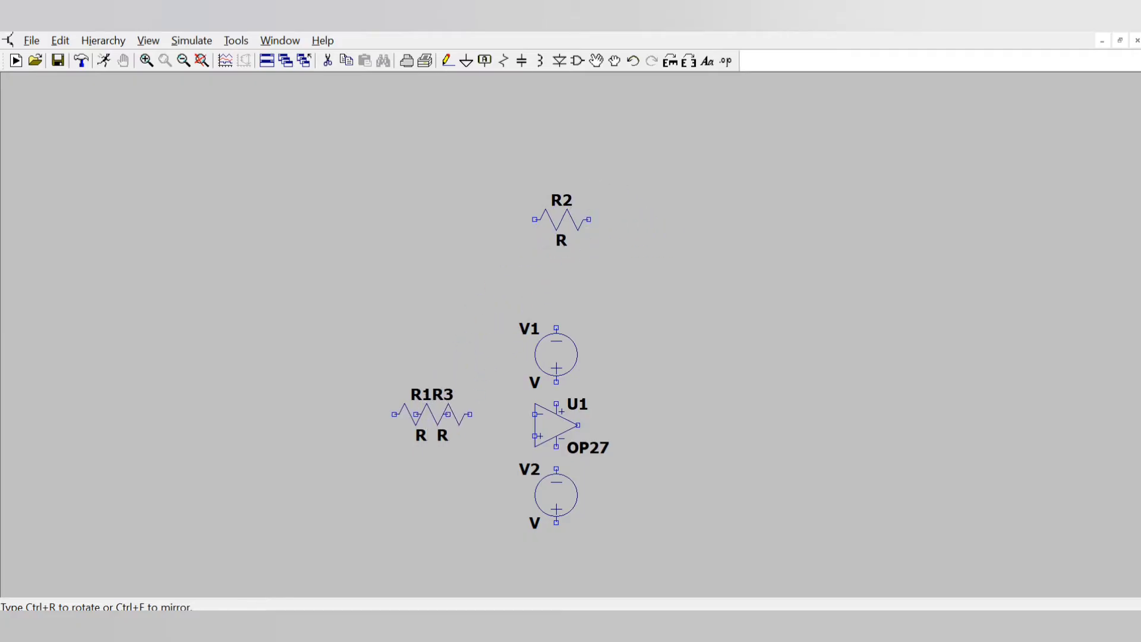
{"action": "left_click_drag", "start_coordinate": [444, 415], "coordinate": [680, 415]}
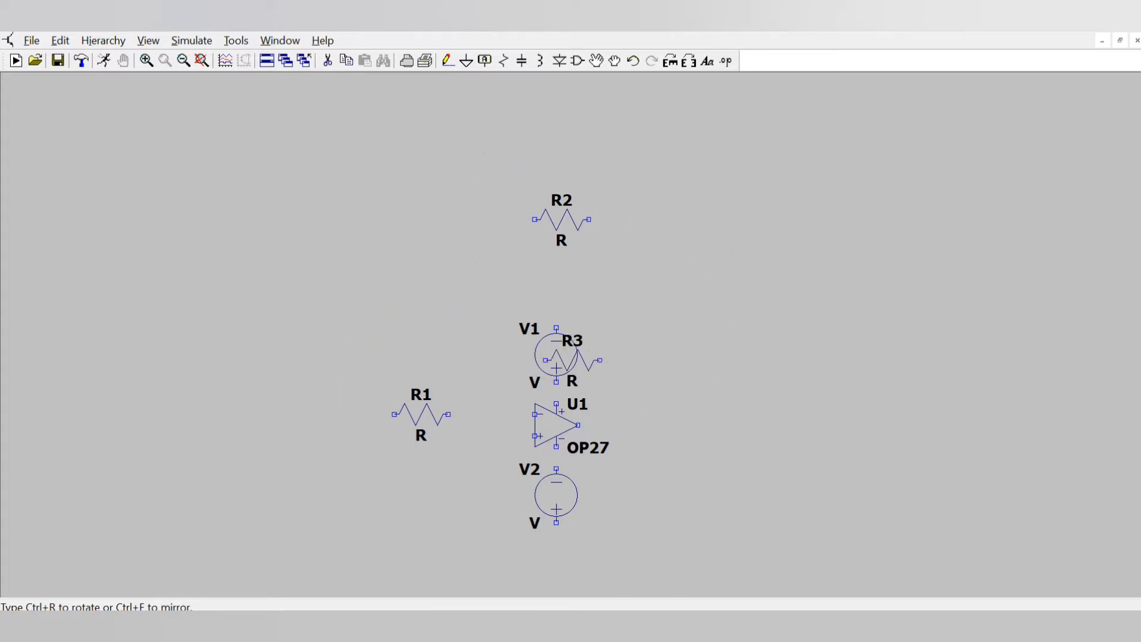
{"action": "left_click_drag", "start_coordinate": [571, 356], "coordinate": [604, 350]}
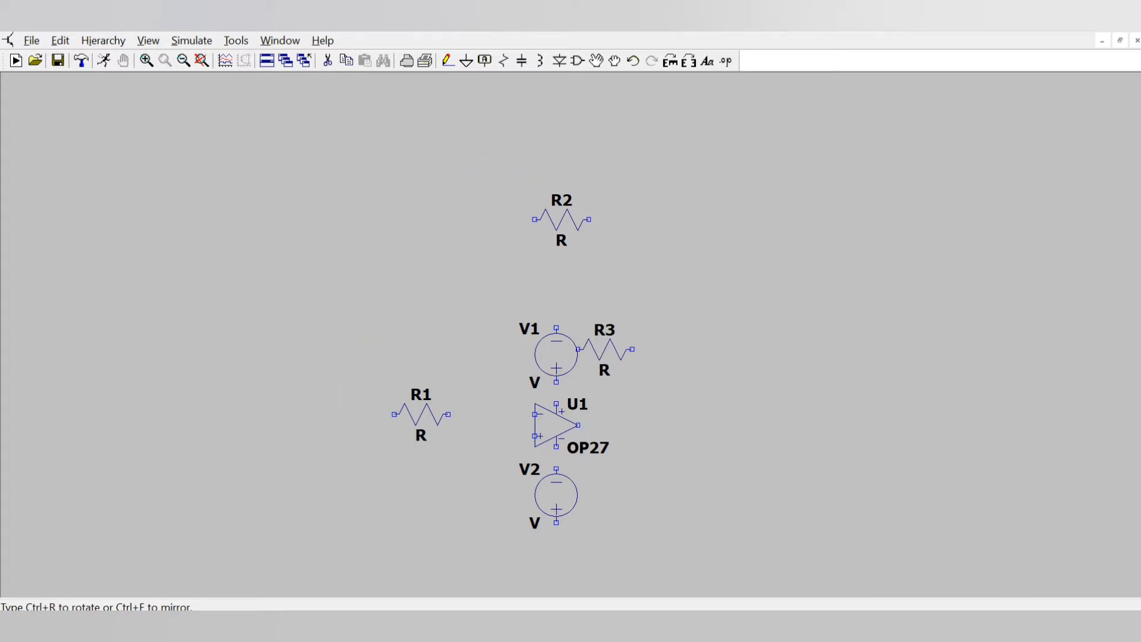
{"action": "left_click_drag", "start_coordinate": [604, 350], "coordinate": [735, 425]}
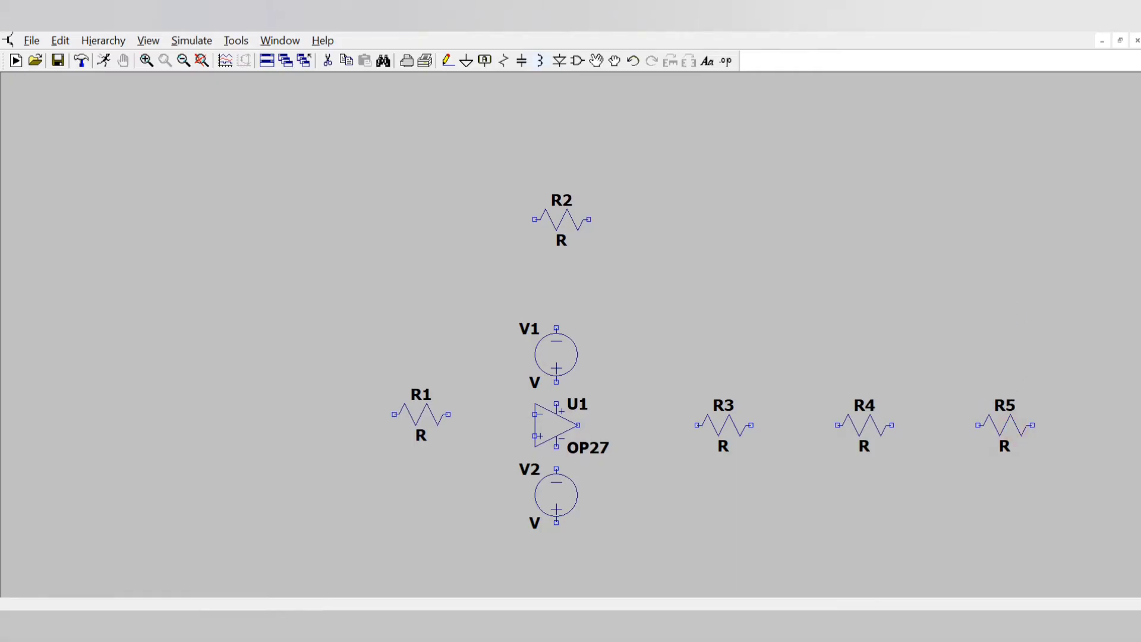
Step: Place capacitors C1–C3 under R3–R5 and ground symbols, starting the R1 wire
{"action": "left_click", "coordinate": [793, 500]}
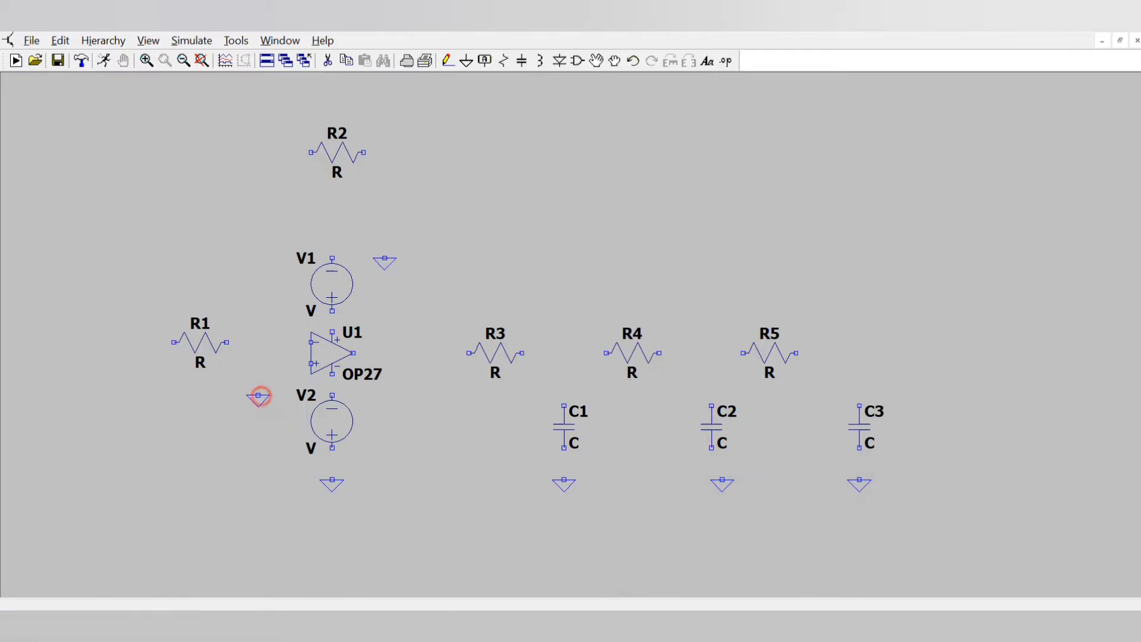
{"action": "left_click", "coordinate": [447, 61]}
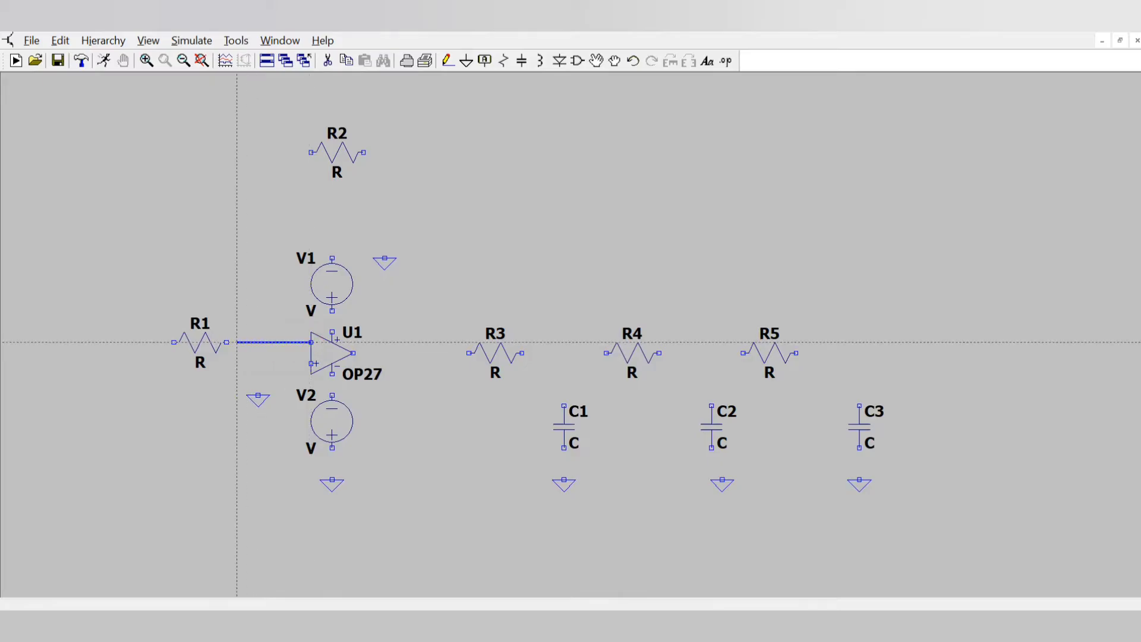
Step: Wire R1 to the inverting input and the R3–R5 chain with grounded C1–C3
{"action": "left_click", "coordinate": [353, 357]}
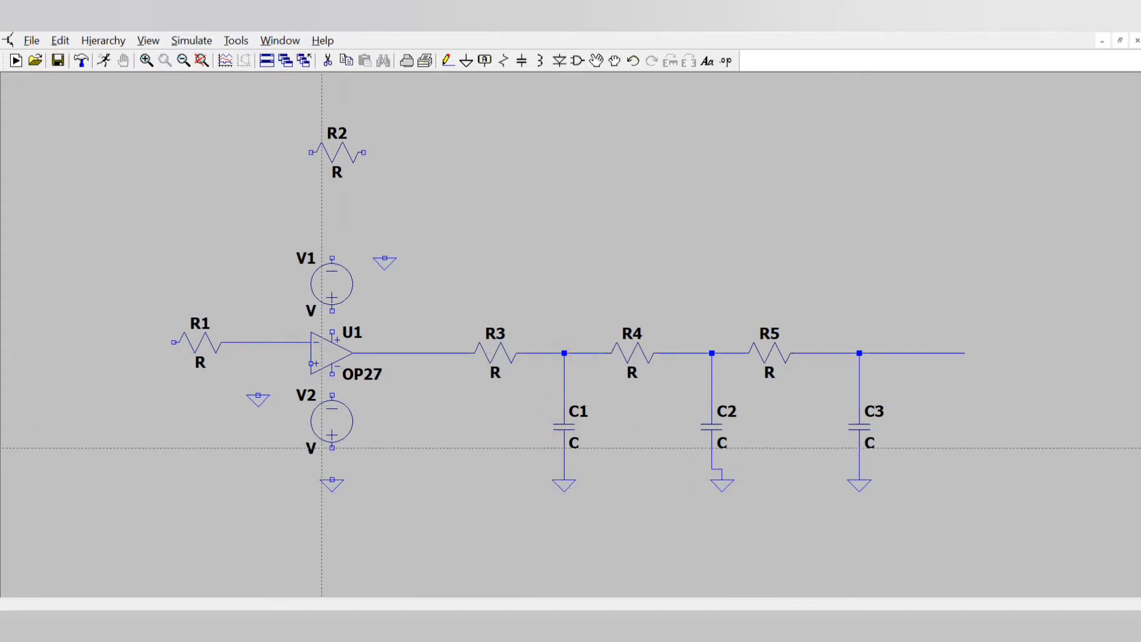
Step: Wire R2 as feedback and loop the ladder's R5 end back to R1
{"action": "left_click_drag", "start_coordinate": [331, 451], "coordinate": [331, 476]}
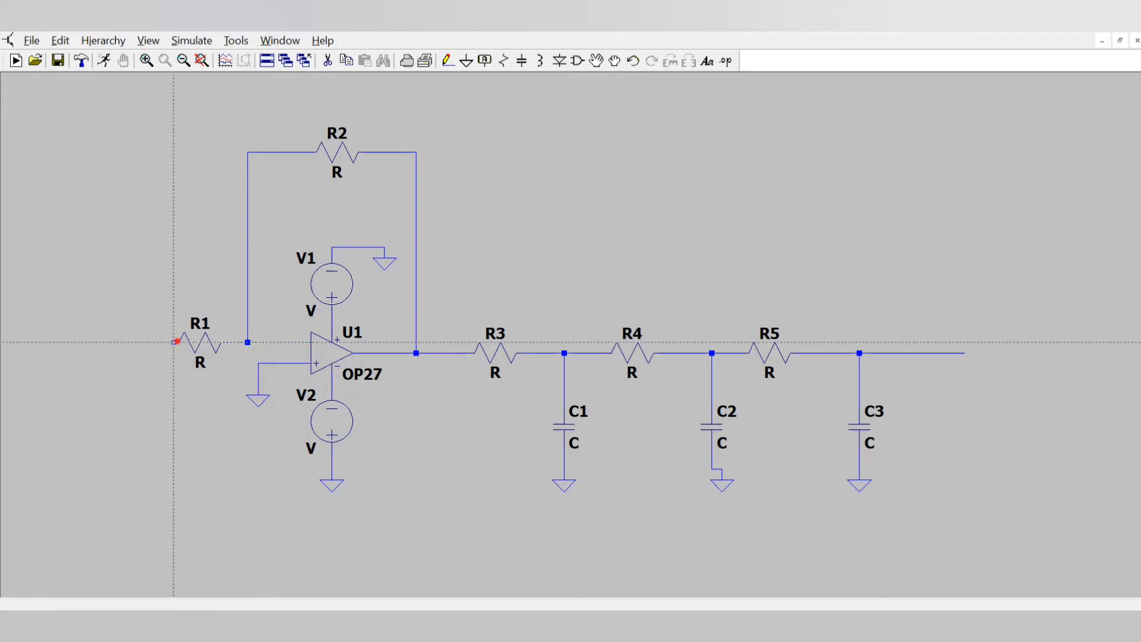
{"action": "left_click_drag", "start_coordinate": [175, 343], "coordinate": [109, 498]}
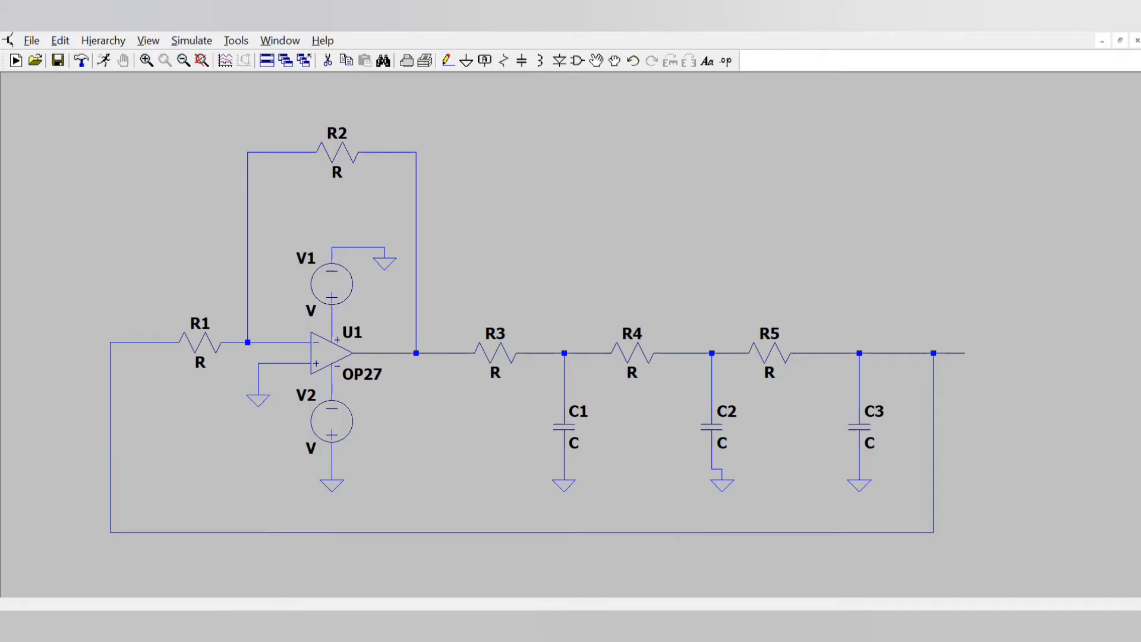
{"action": "mouse_move", "coordinate": [199, 340]}
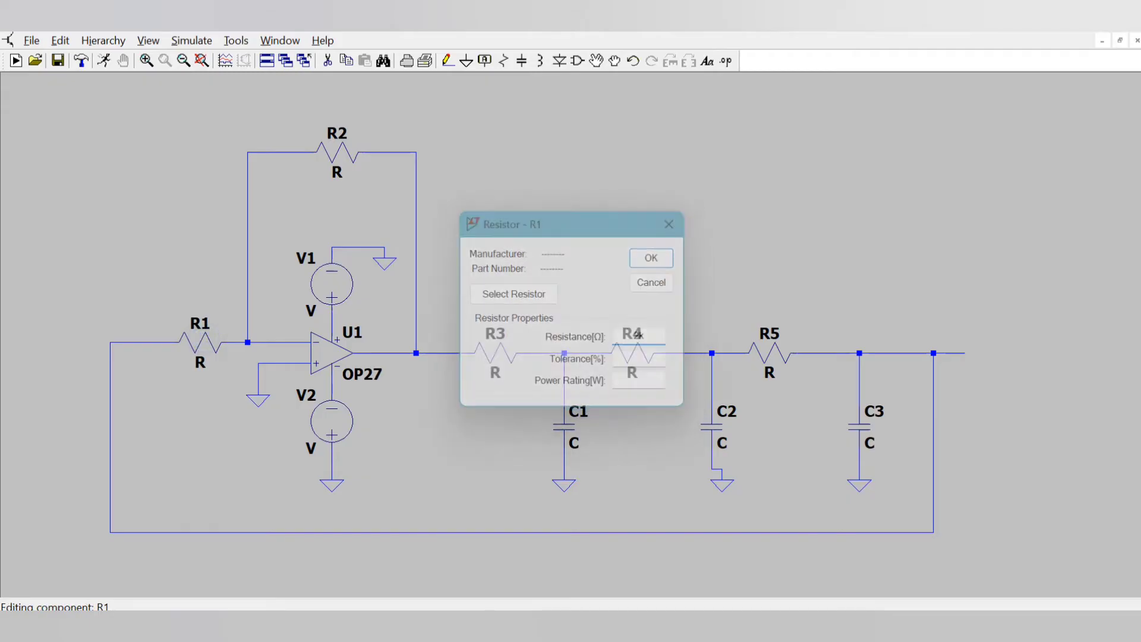
{"action": "left_click", "coordinate": [649, 259]}
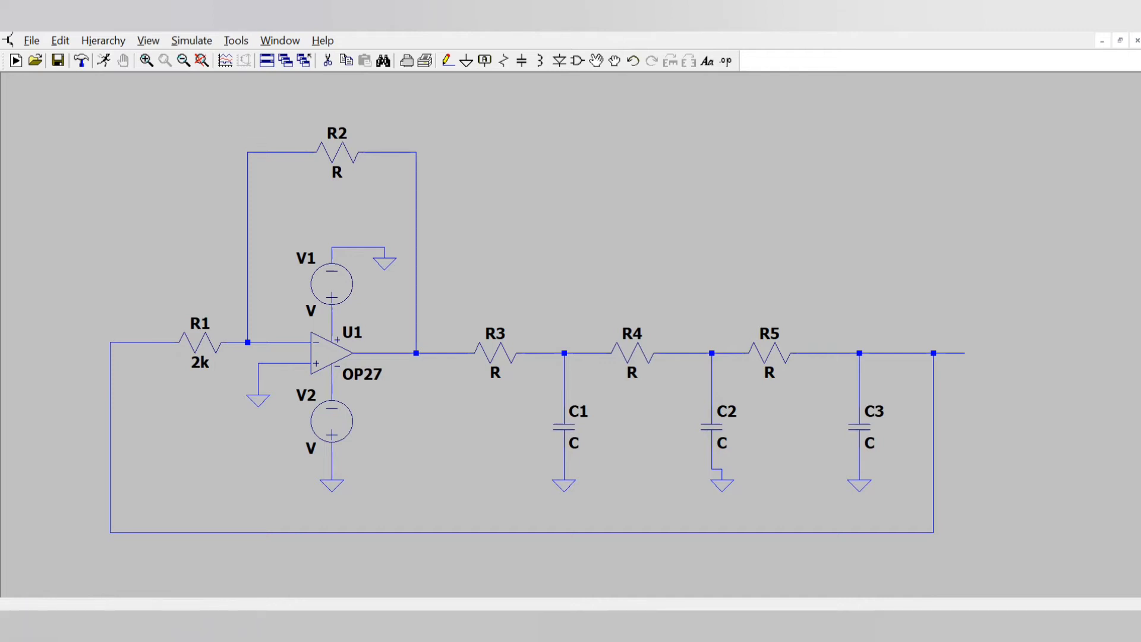
{"action": "double_click", "coordinate": [336, 145]}
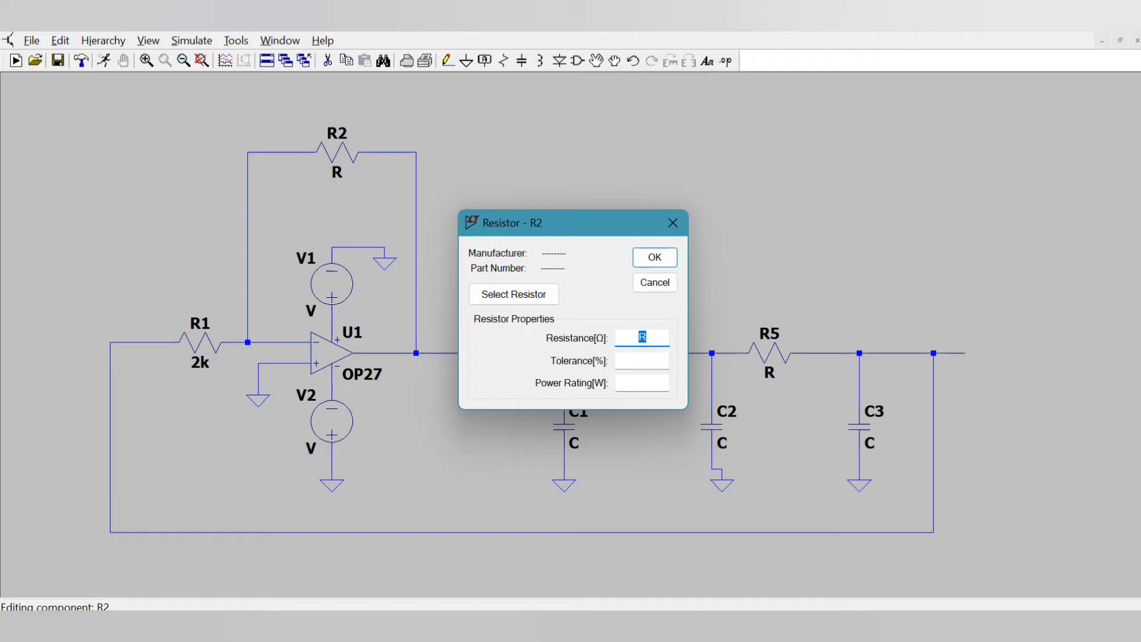
{"action": "type", "text": "58k"}
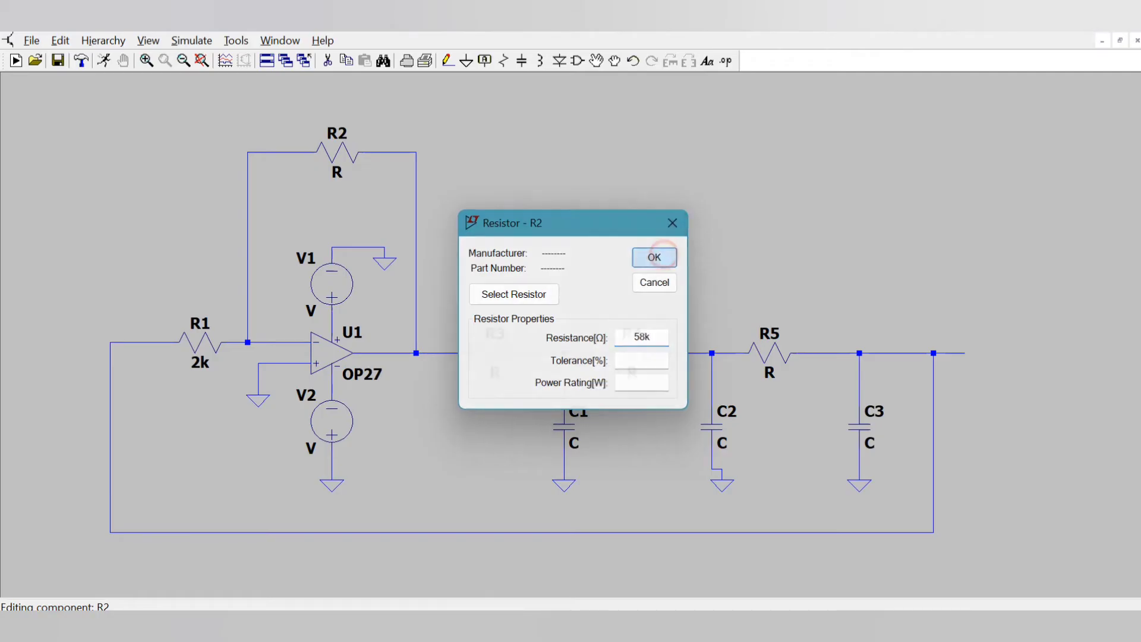
{"action": "left_click", "coordinate": [652, 256]}
{"action": "type", "text": "4"}
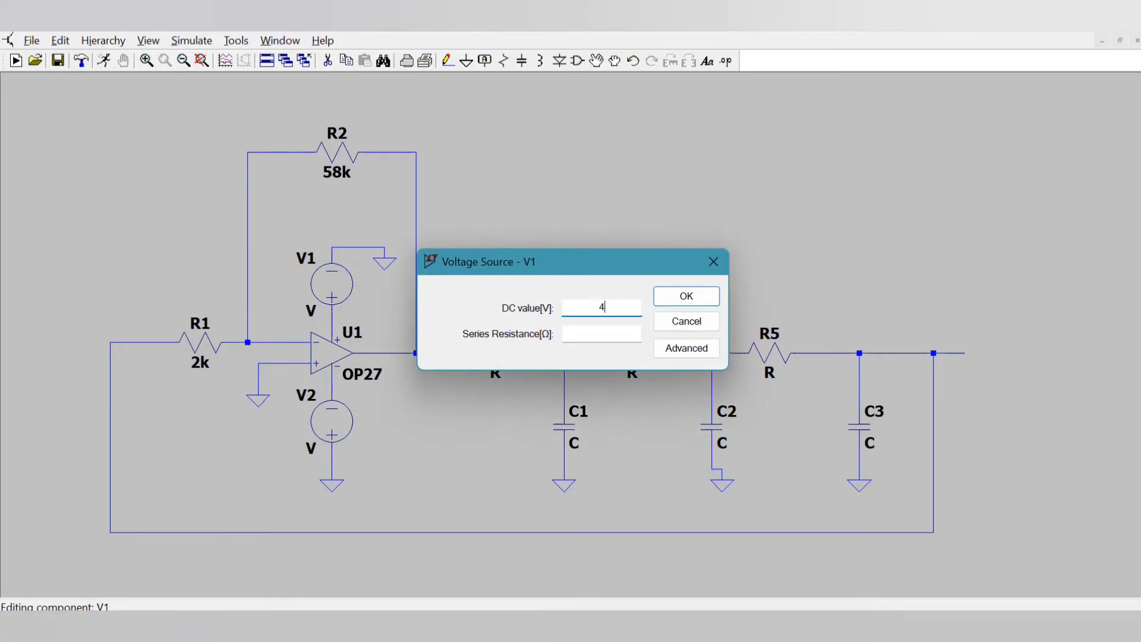
{"action": "left_click", "coordinate": [684, 295]}
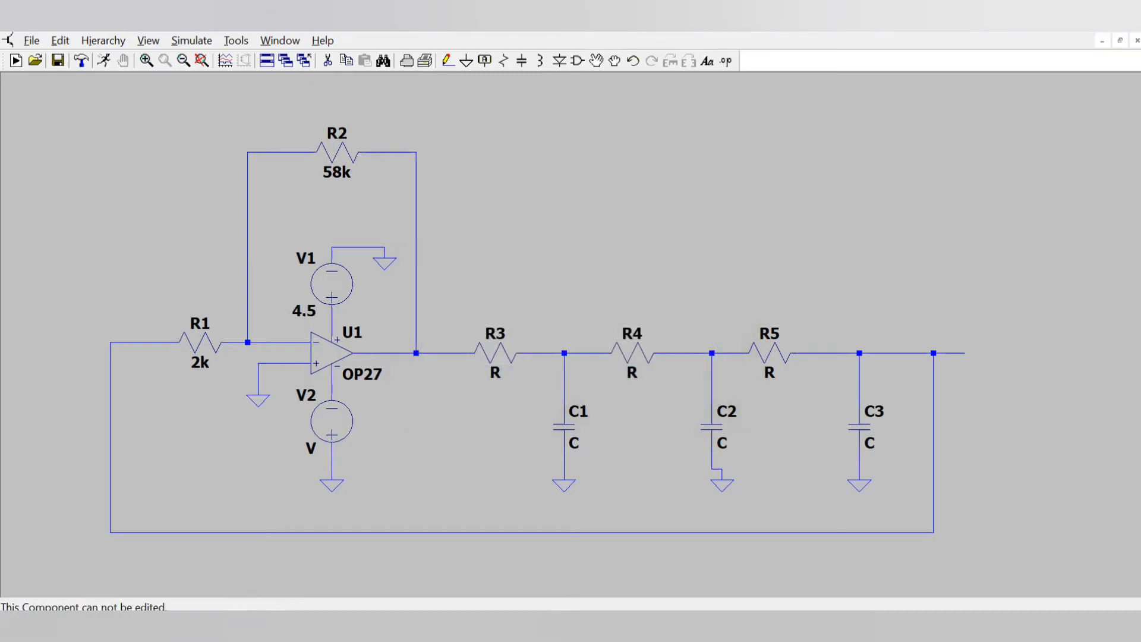
{"action": "double_click", "coordinate": [332, 420]}
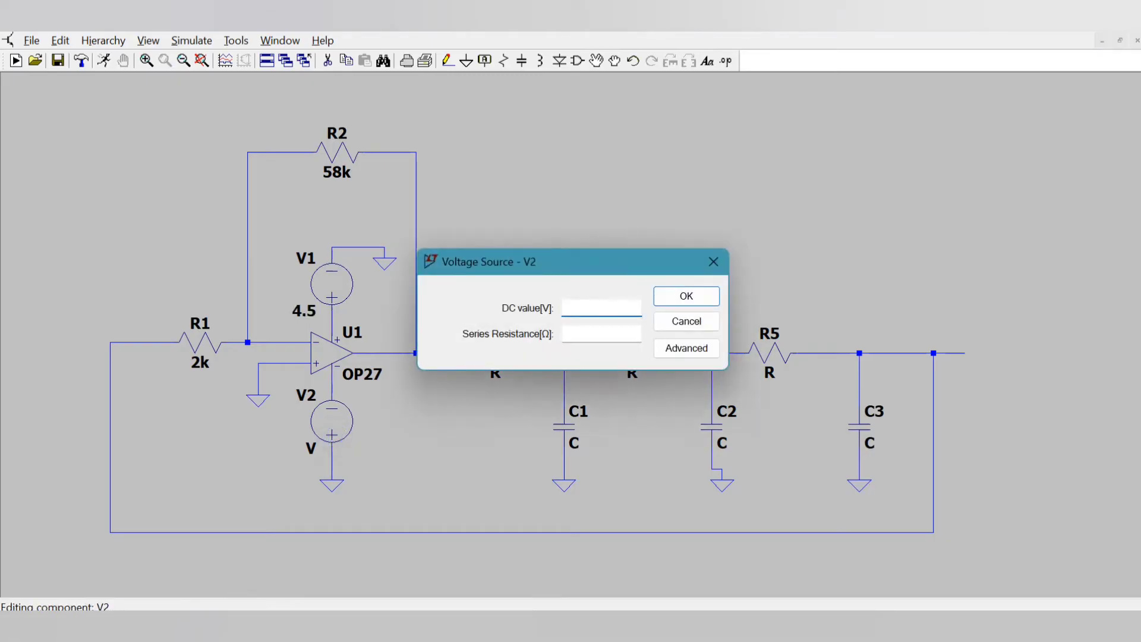
{"action": "type", "text": "4."}
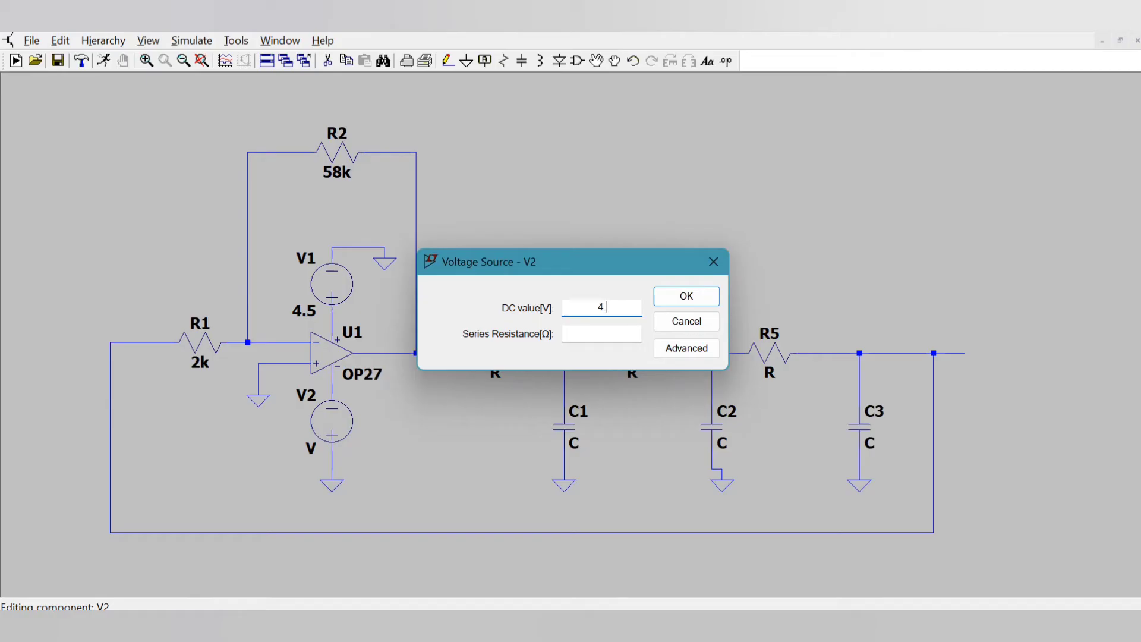
{"action": "left_click", "coordinate": [684, 295]}
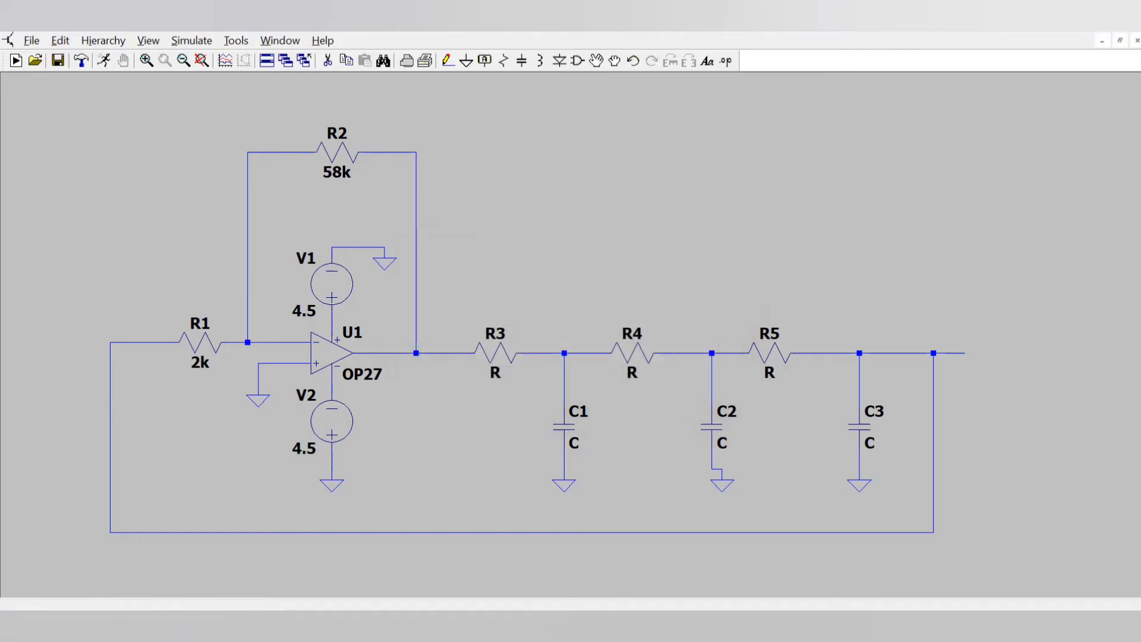
{"action": "mouse_move", "coordinate": [330, 284]}
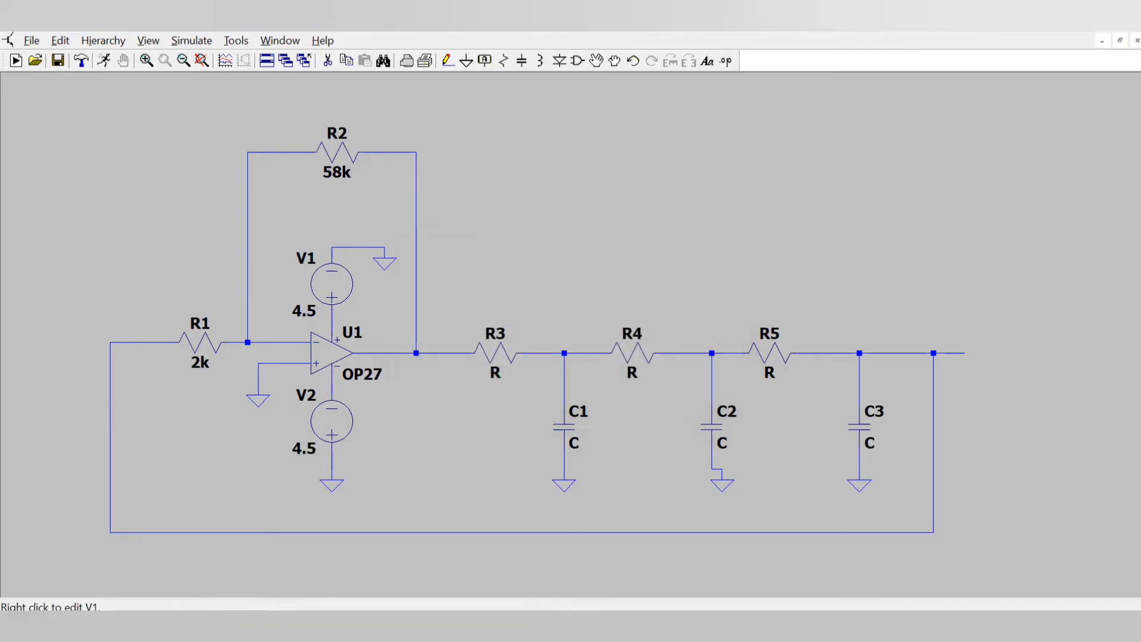
{"action": "mouse_move", "coordinate": [331, 421]}
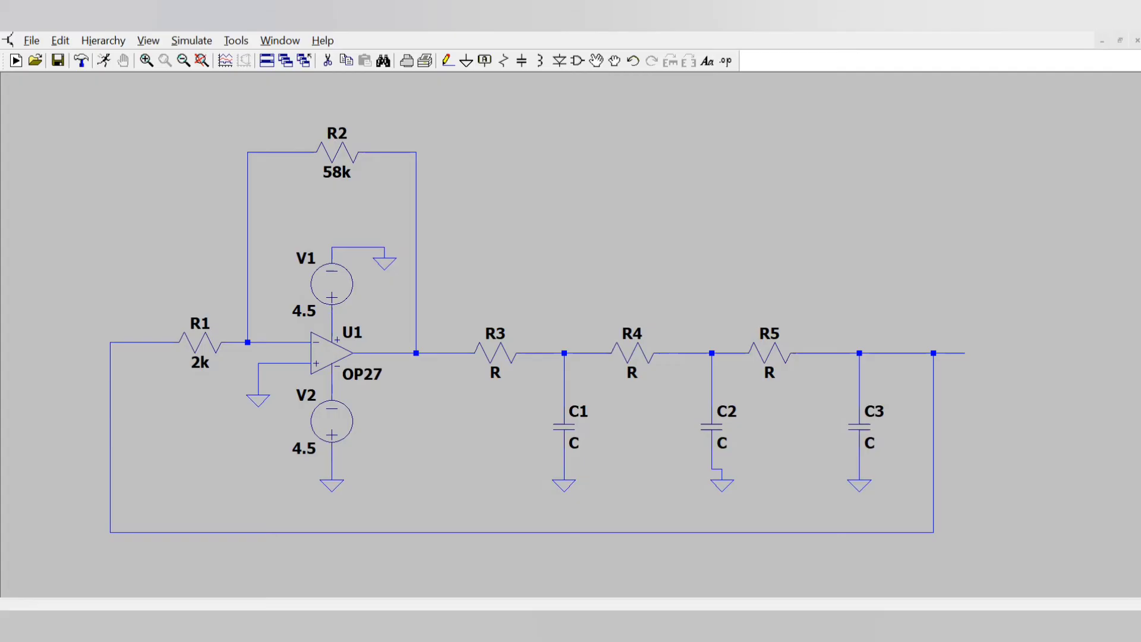
Step: Set C1, C2 and C3 capacitance to 0.7n each
{"action": "double_click", "coordinate": [577, 412]}
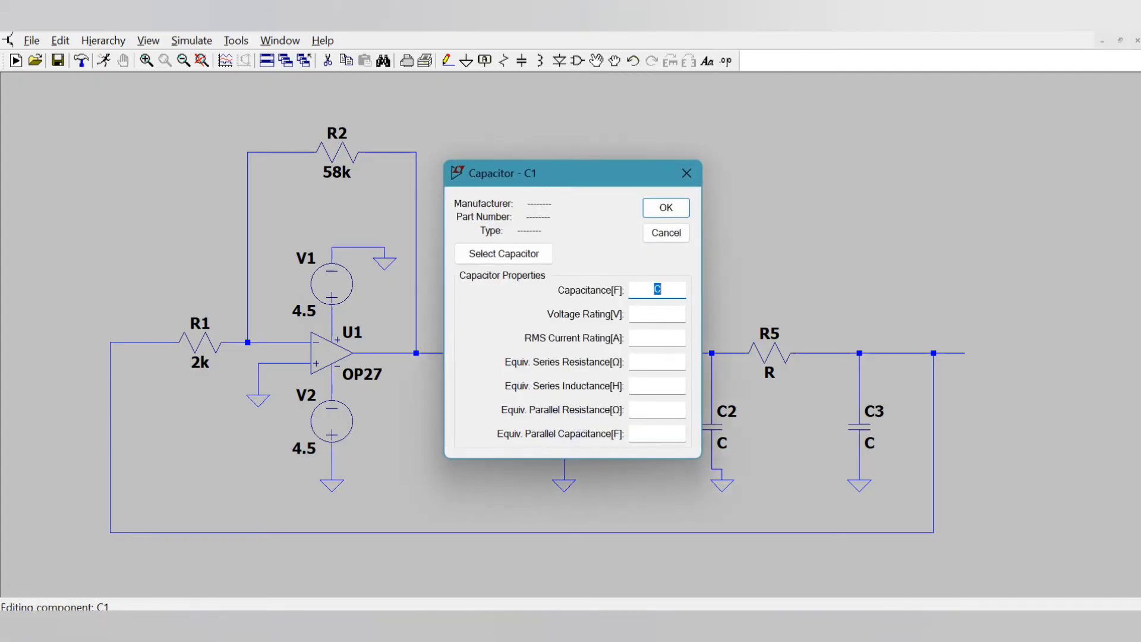
{"action": "type", "text": "0.7"}
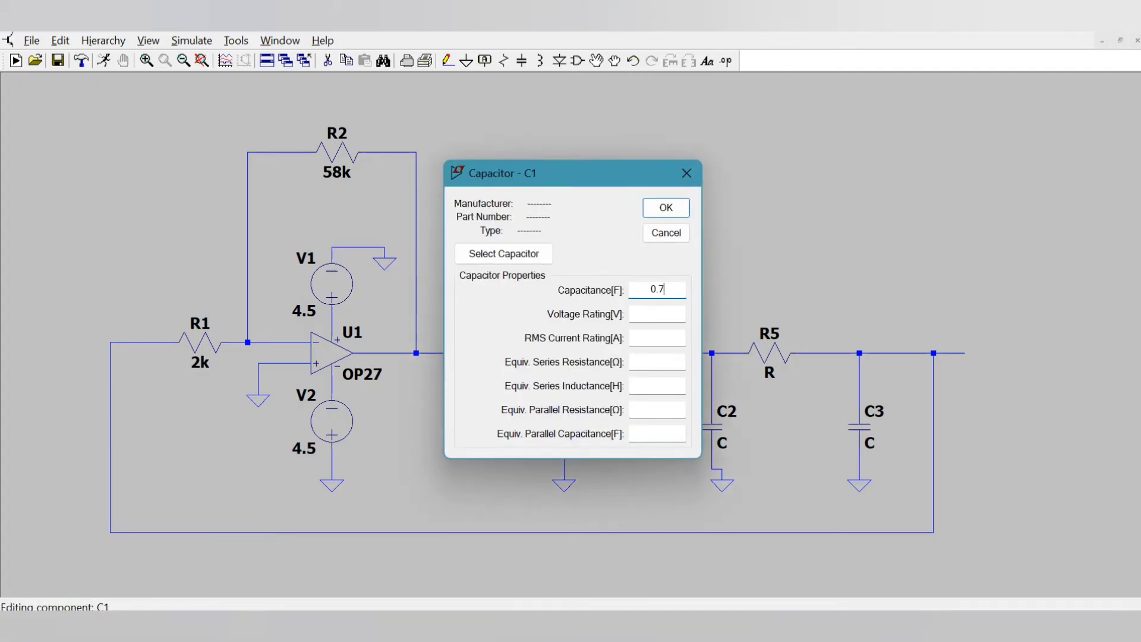
{"action": "left_click", "coordinate": [663, 207]}
{"action": "type", "text": "0."}
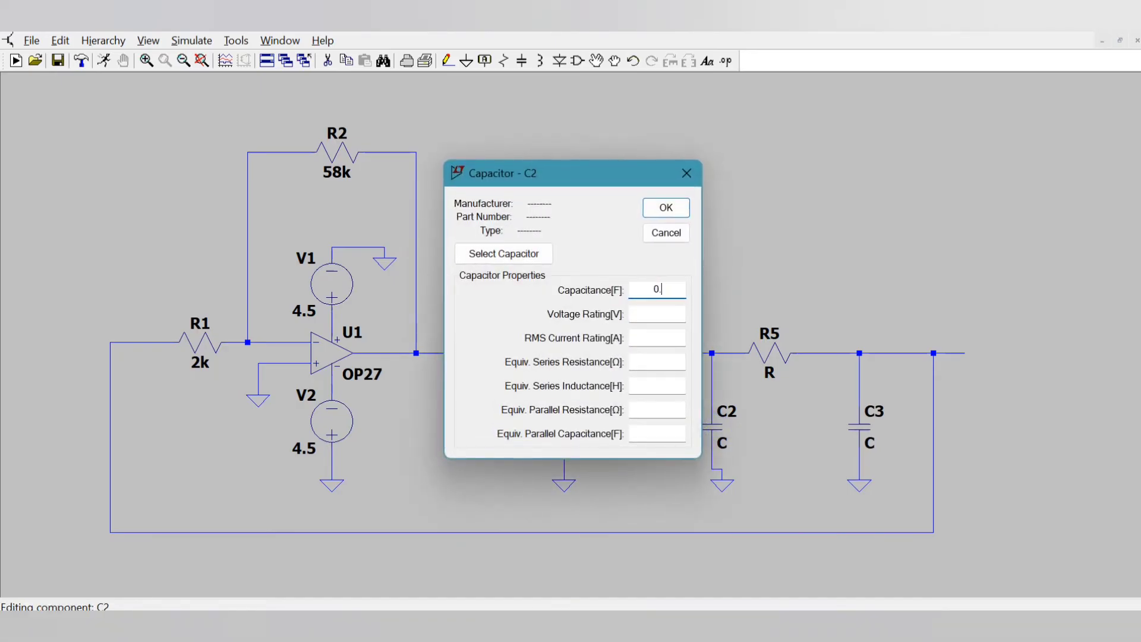
{"action": "left_click", "coordinate": [663, 207]}
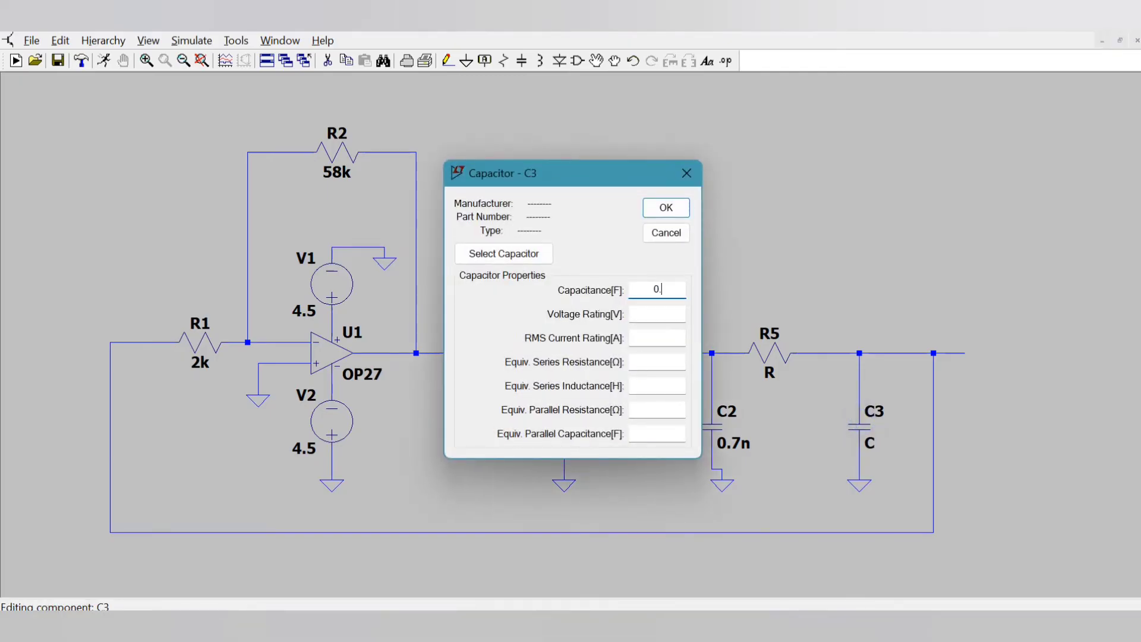
{"action": "left_click", "coordinate": [664, 207]}
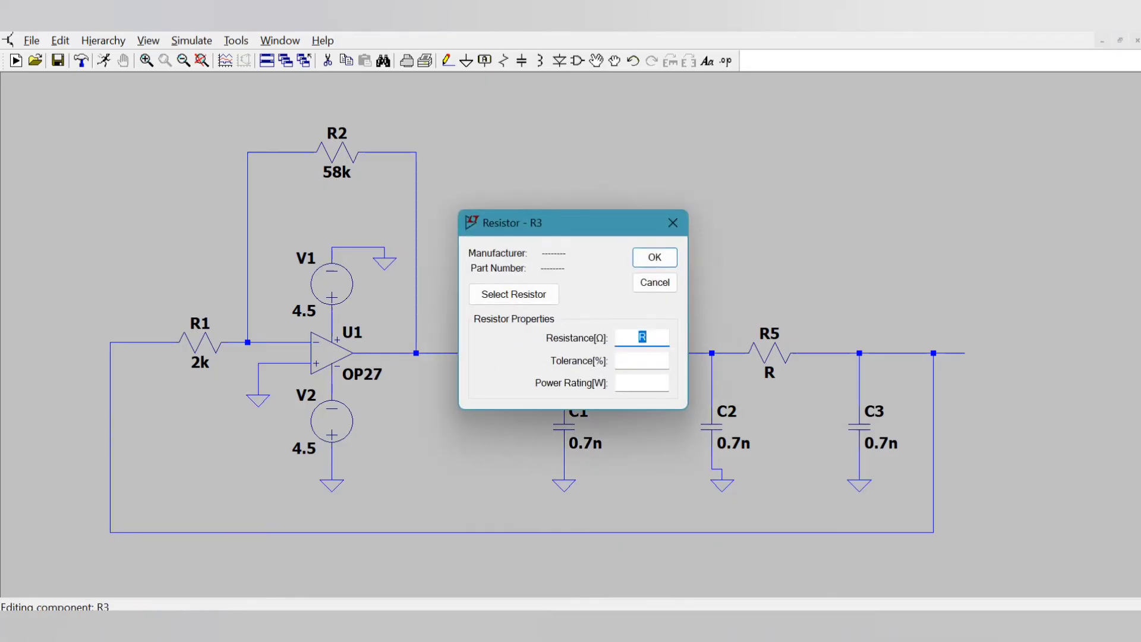
Step: Set R3, R4 and R5 resistance to 205 Ω each
{"action": "type", "text": "2"}
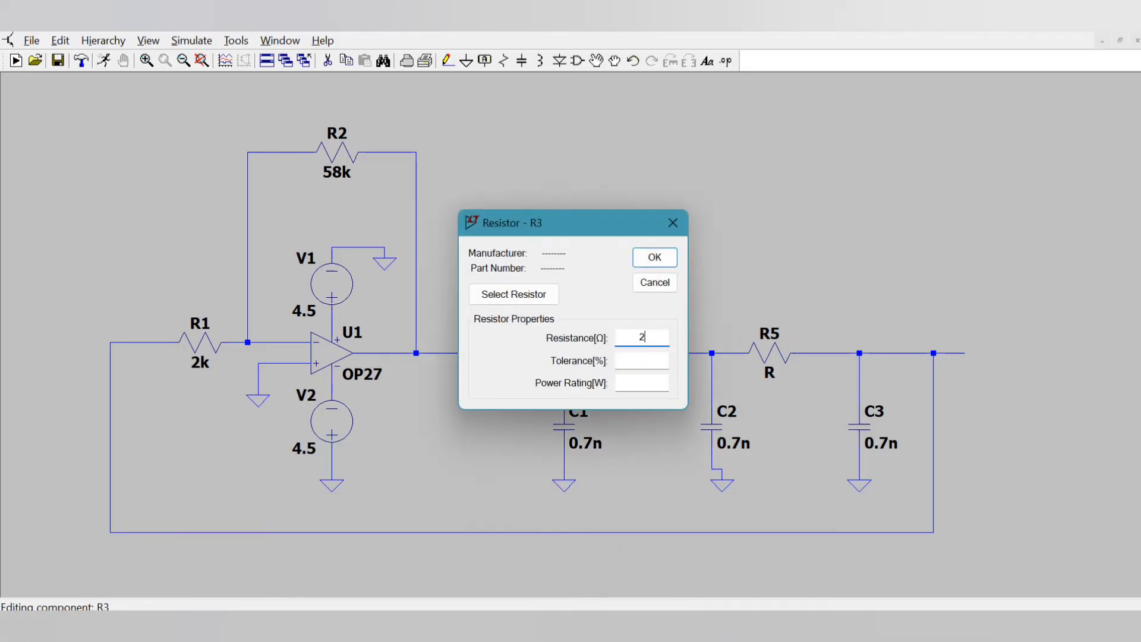
{"action": "left_click", "coordinate": [653, 257]}
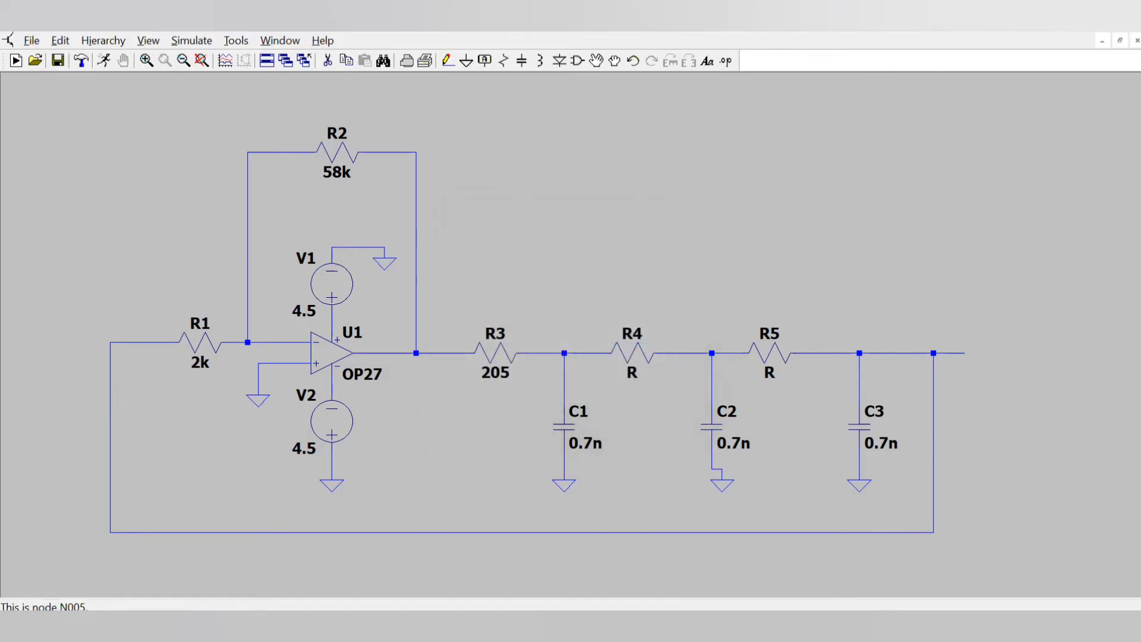
{"action": "double_click", "coordinate": [630, 353]}
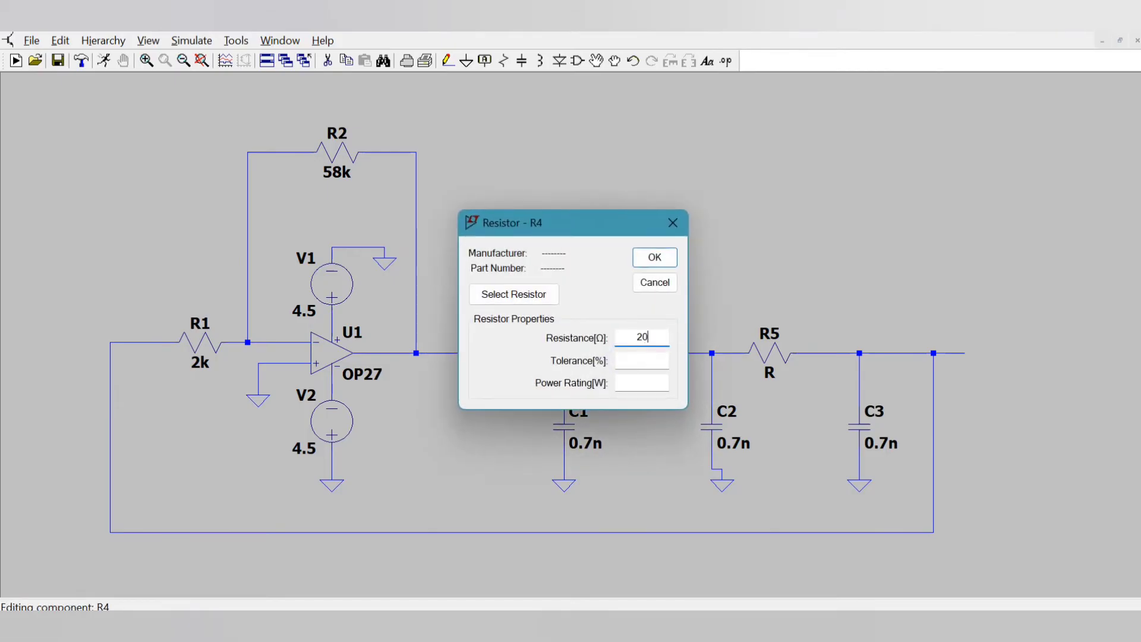
{"action": "left_click", "coordinate": [653, 257]}
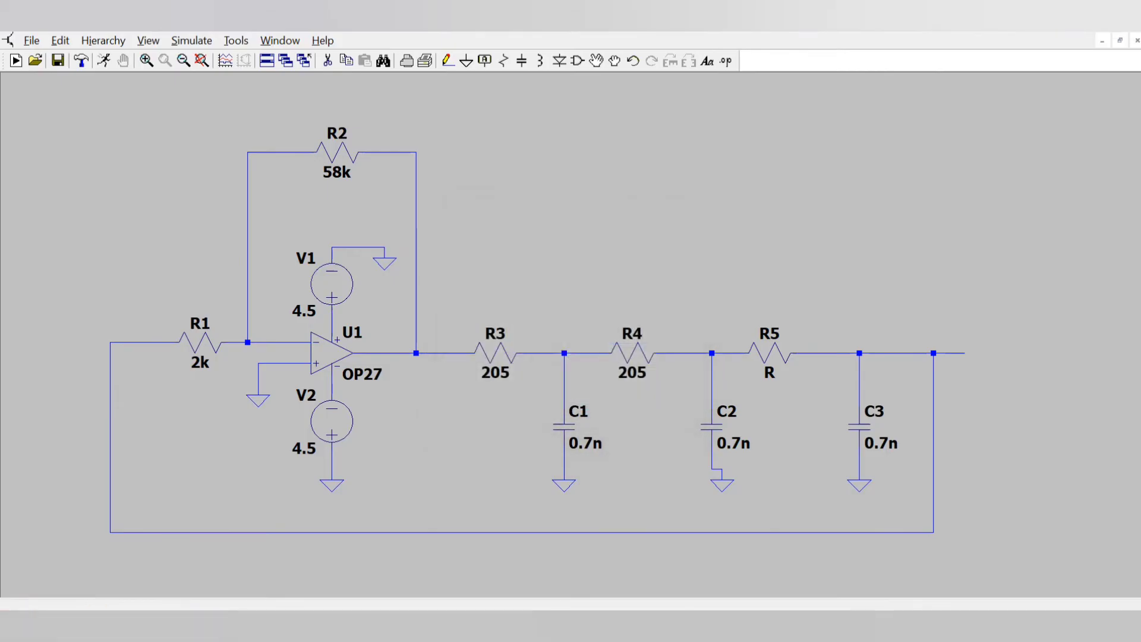
{"action": "double_click", "coordinate": [769, 354]}
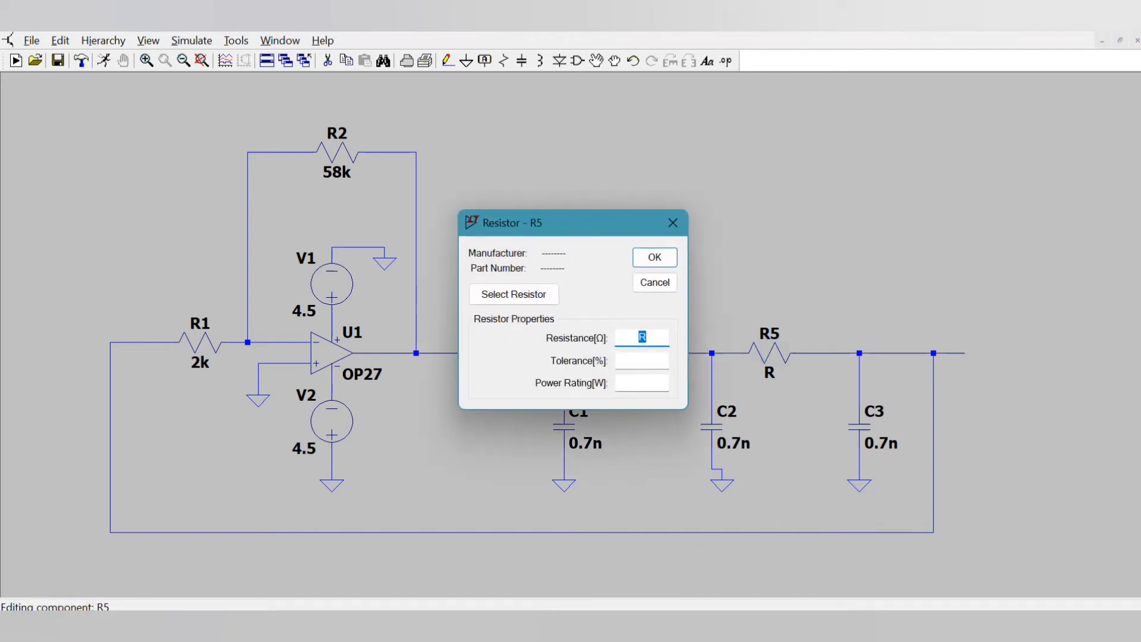
{"action": "left_click", "coordinate": [652, 257]}
{"action": "type", "text": "Vout"}
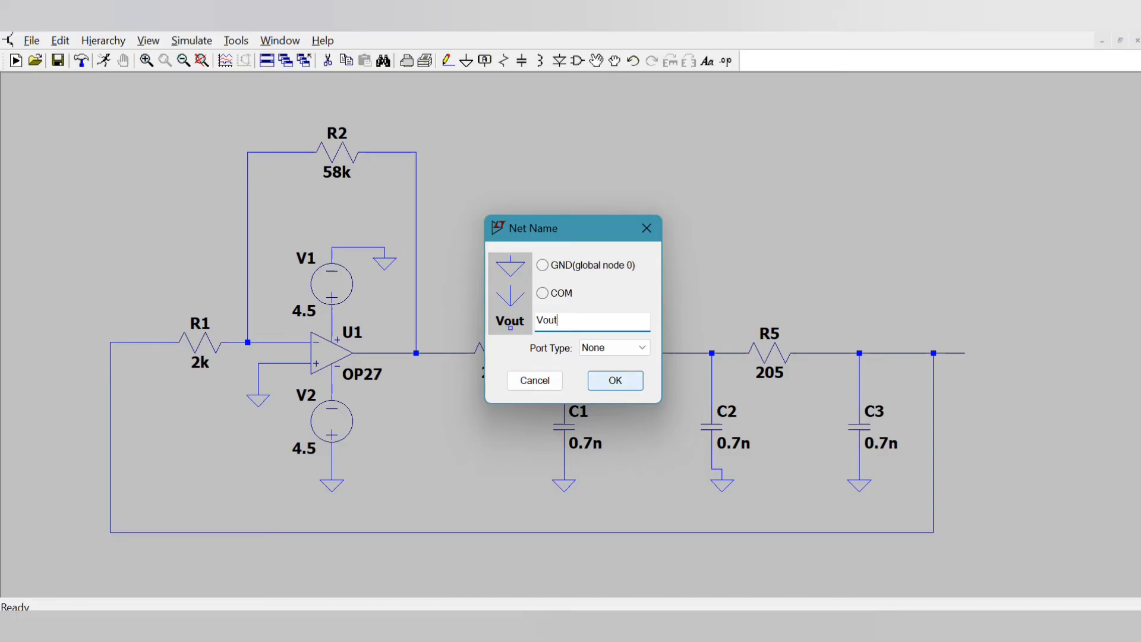
Step: Label the RC ladder's output node Vout
{"action": "left_click", "coordinate": [614, 380]}
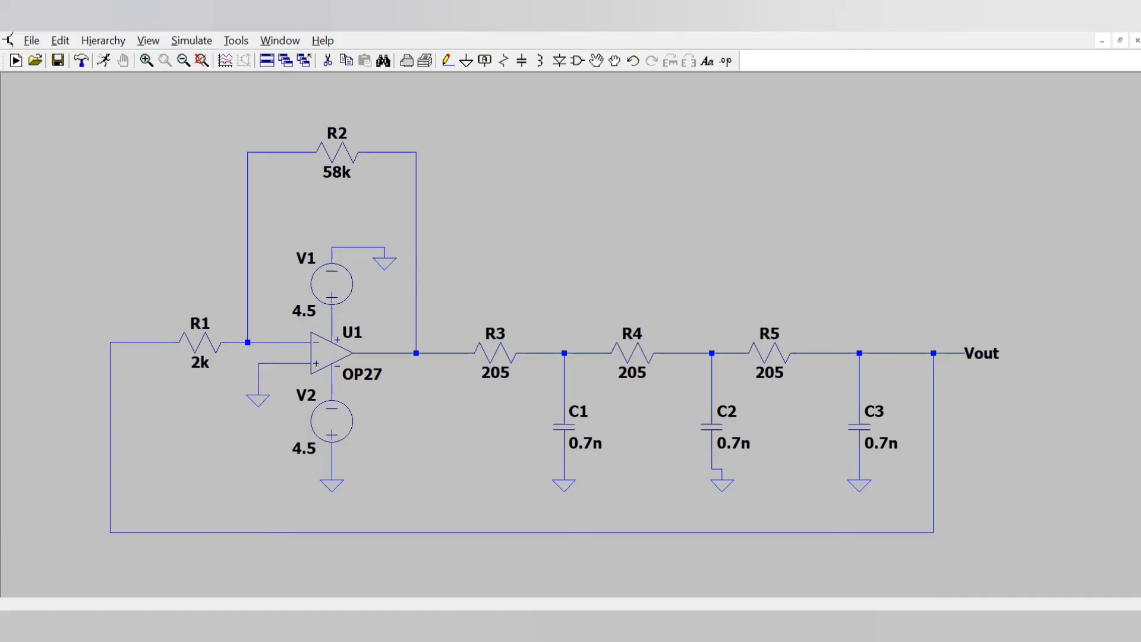
Step: Create transient command .tran 0 0.4m 0 1u: stop 0.4m, start 0, max timestep 1u
{"action": "left_click", "coordinate": [192, 40]}
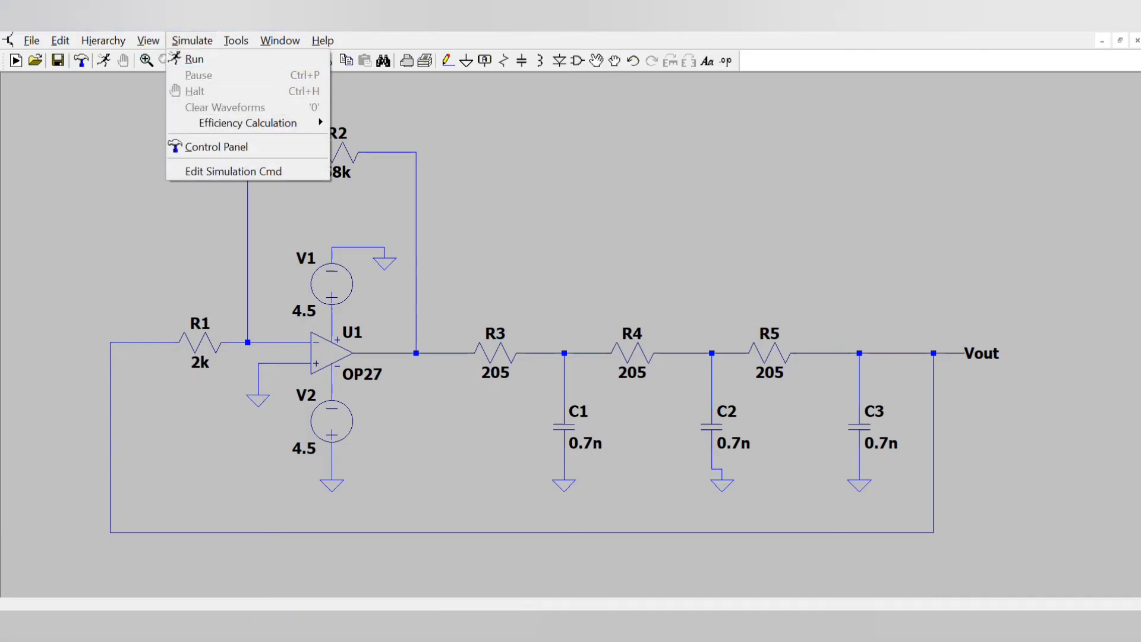
{"action": "left_click", "coordinate": [233, 171]}
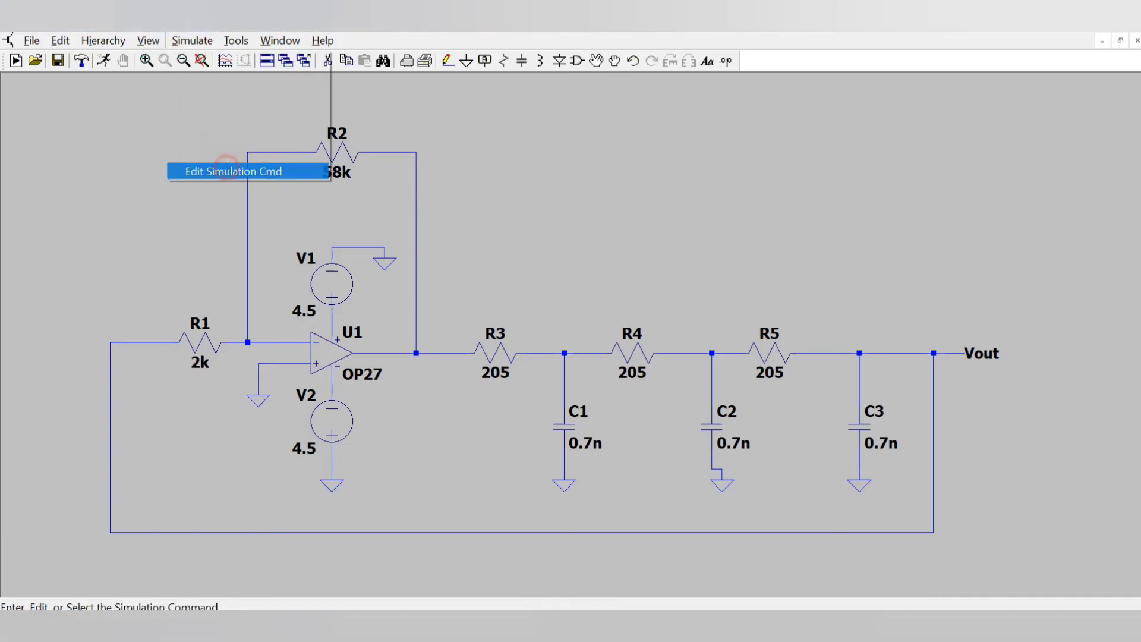
{"action": "left_click", "coordinate": [232, 171]}
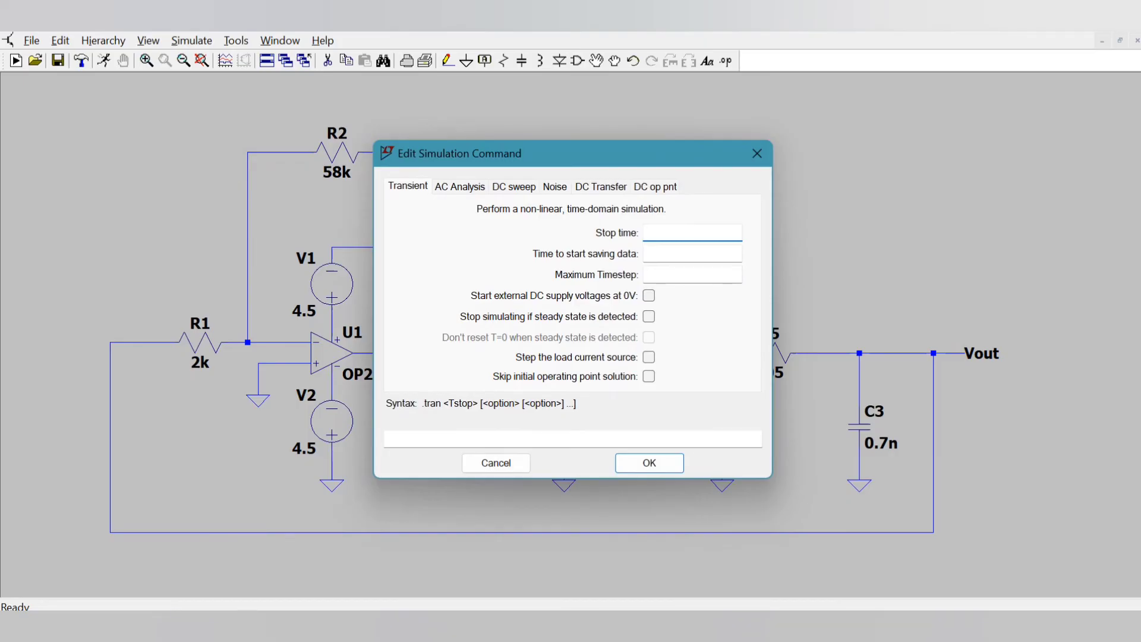
{"action": "type", "text": "0.4m"}
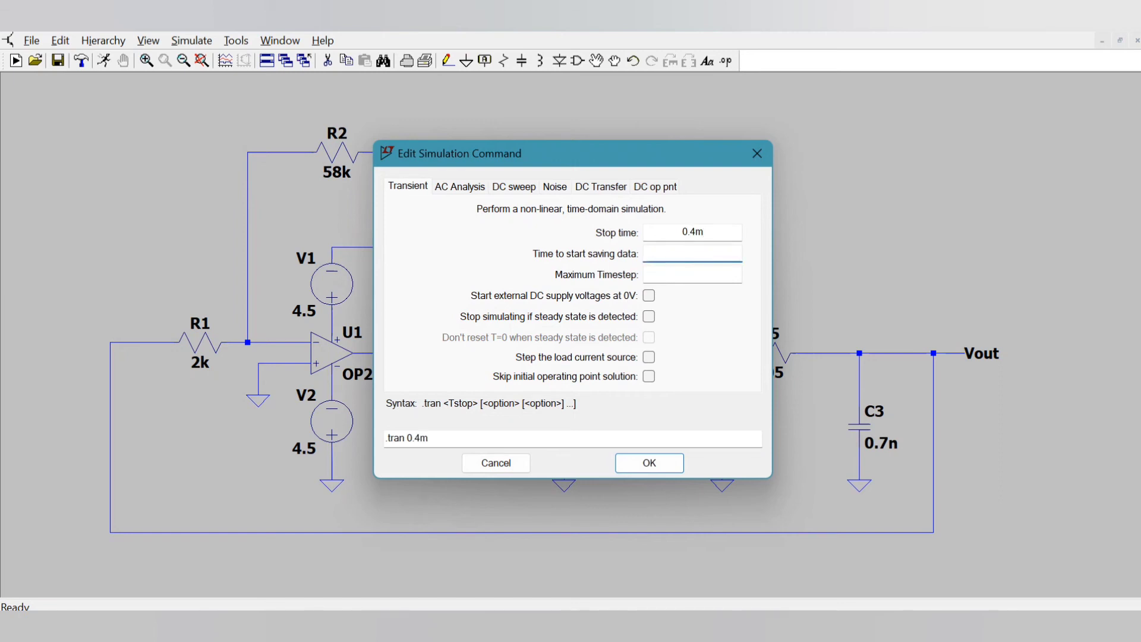
{"action": "type", "text": "0"}
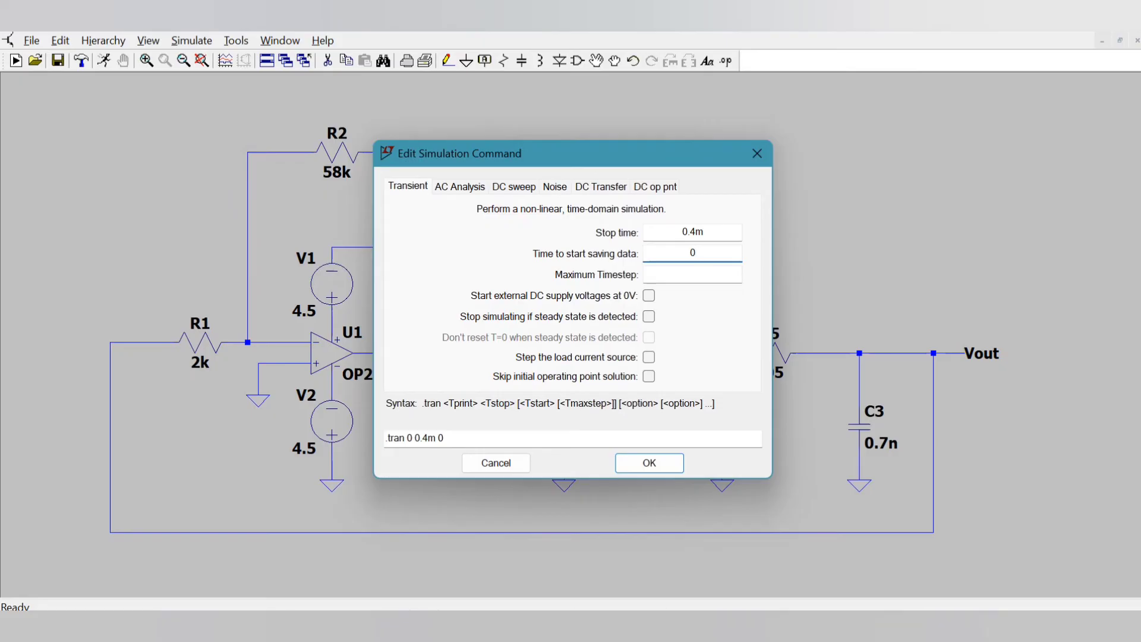
{"action": "left_click", "coordinate": [691, 274]}
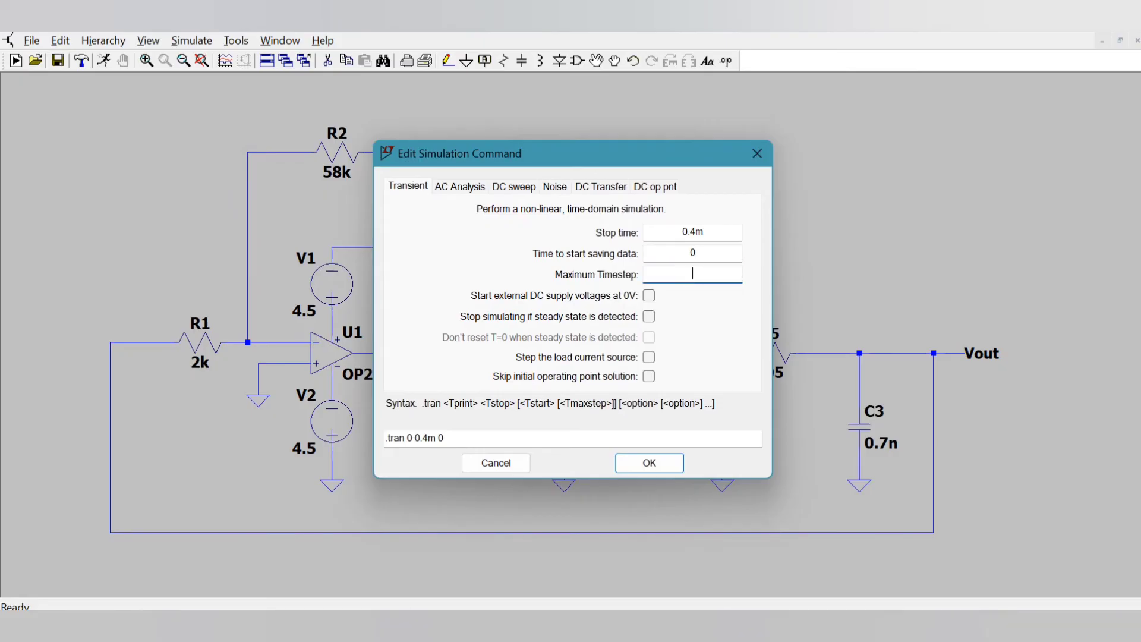
{"action": "type", "text": "1u"}
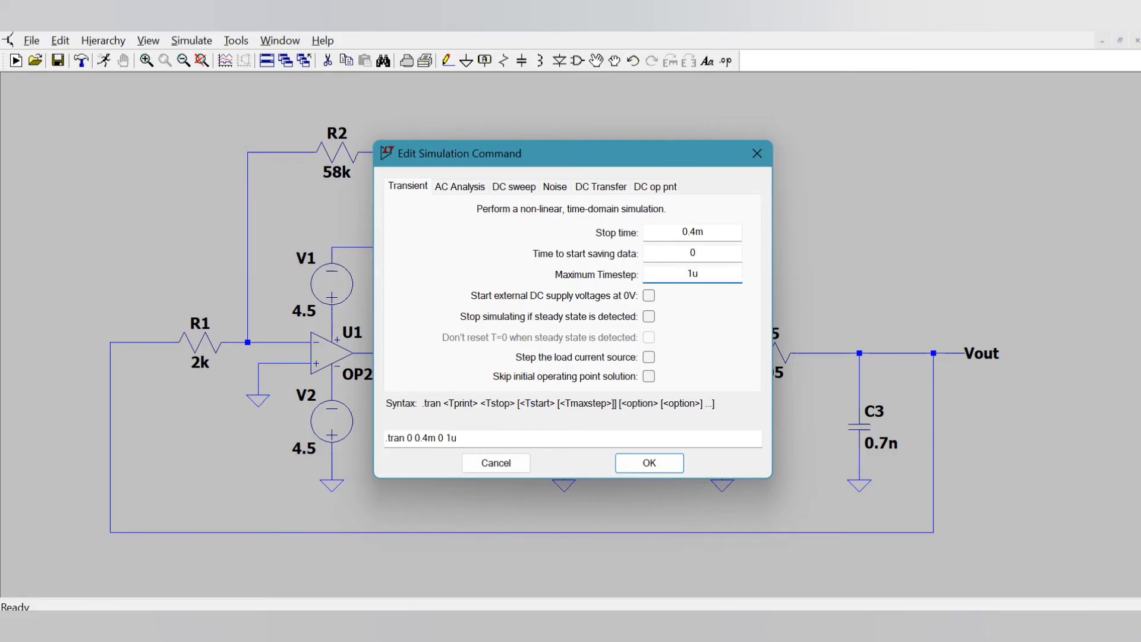
{"action": "left_click", "coordinate": [647, 463]}
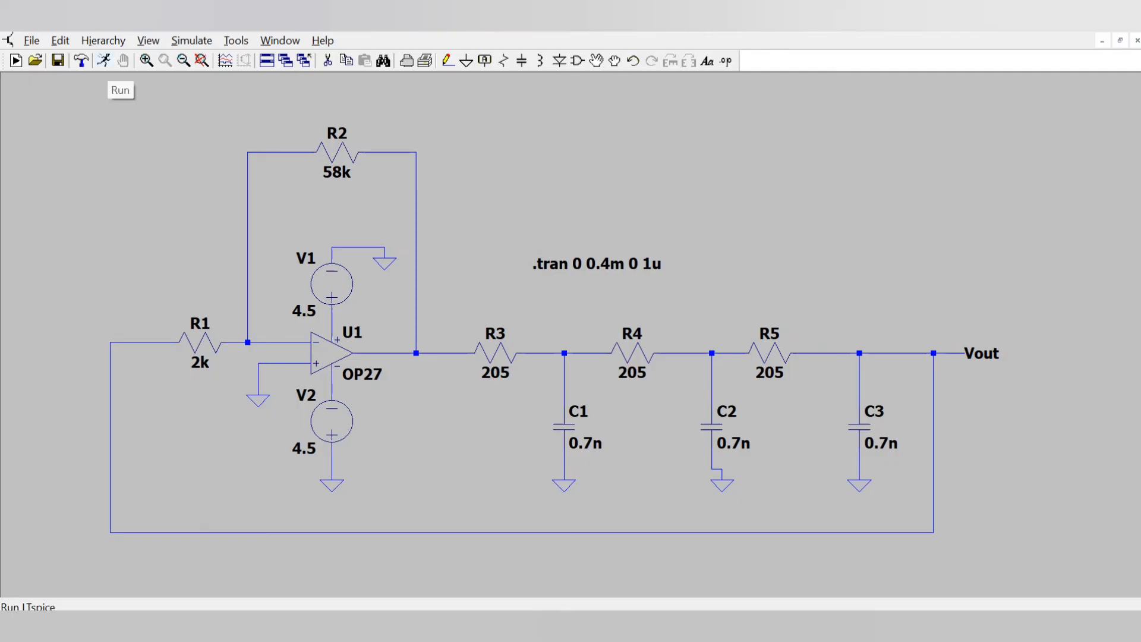
Step: Simulate the circuit and plot V(vout), a sine wave growing to about 700 mV peaks
{"action": "left_click", "coordinate": [14, 60]}
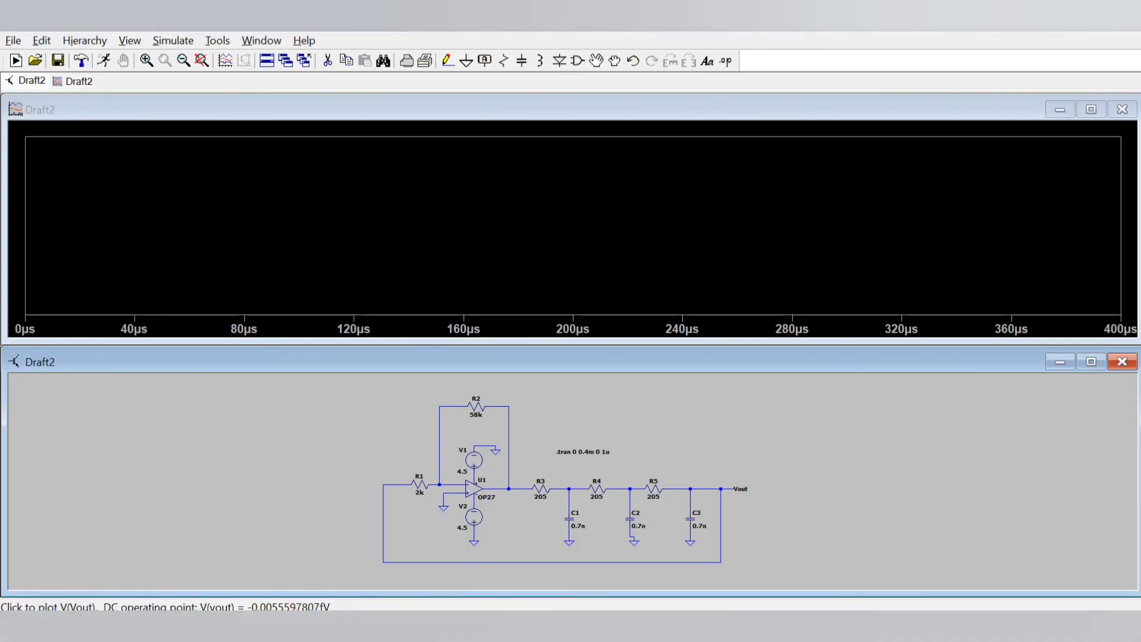
{"action": "left_click", "coordinate": [736, 488]}
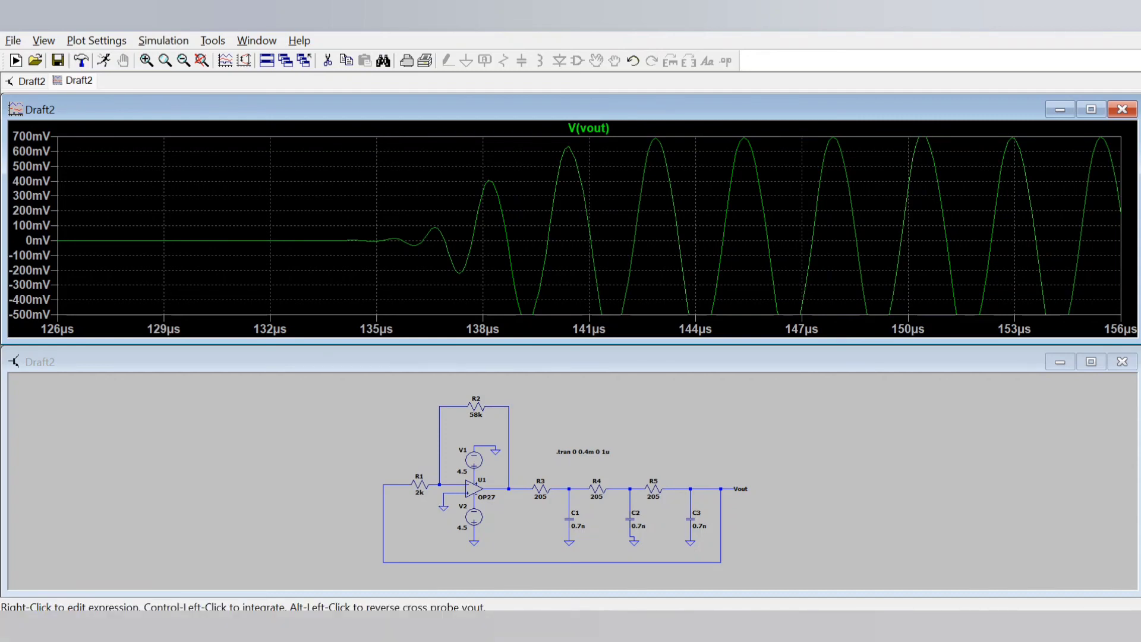
Step: Measure the frequency between two V(vout) peaks with cursors, reading about 423.8 kHz
{"action": "left_click", "coordinate": [587, 128]}
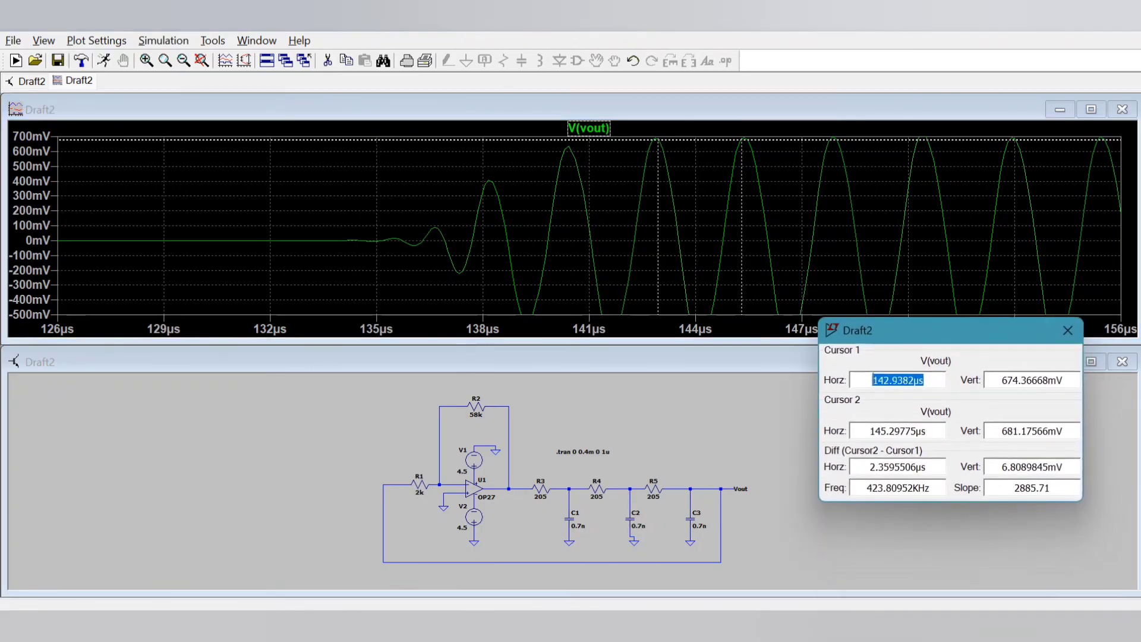
{"action": "left_click", "coordinate": [897, 487]}
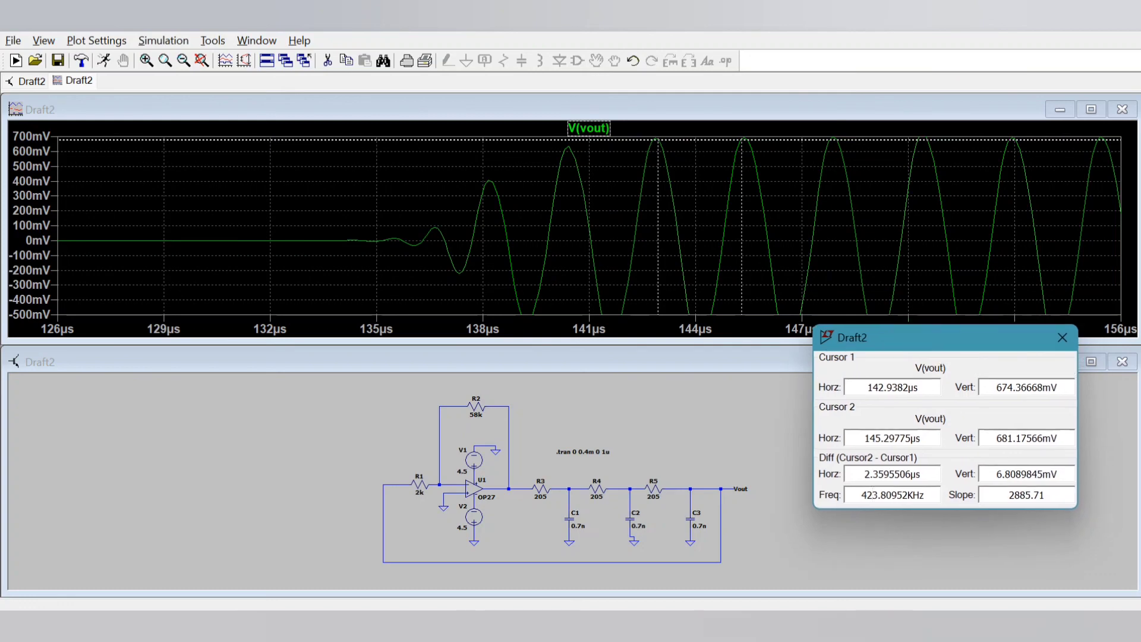
{"action": "triple_click", "coordinate": [887, 495]}
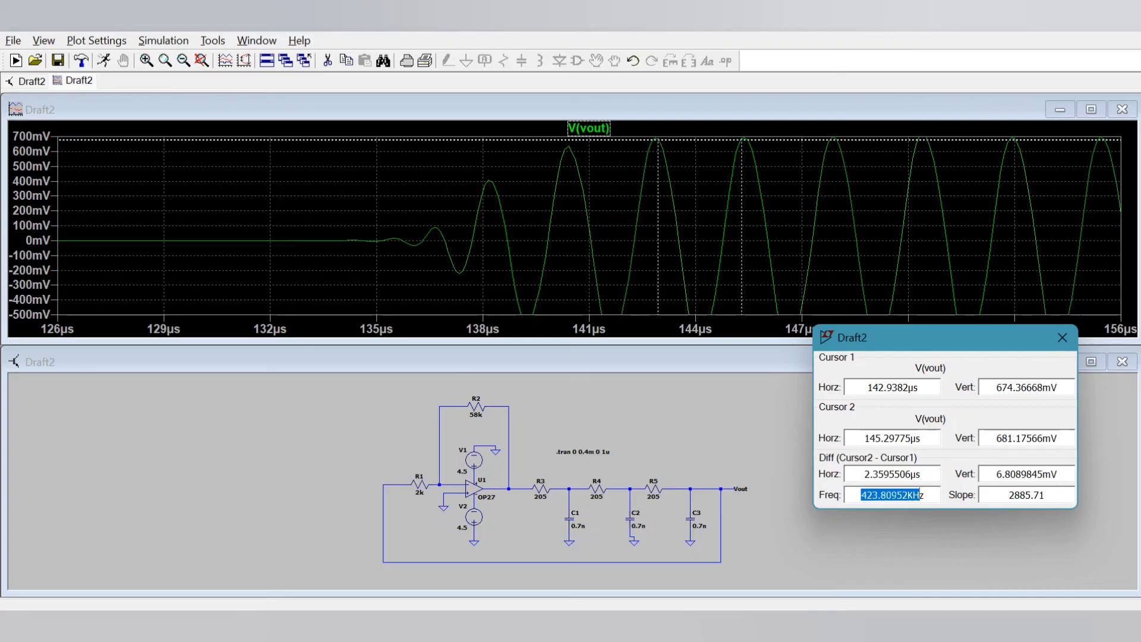
Step: Close the waveform plot and return to the schematic
{"action": "left_click", "coordinate": [1062, 337]}
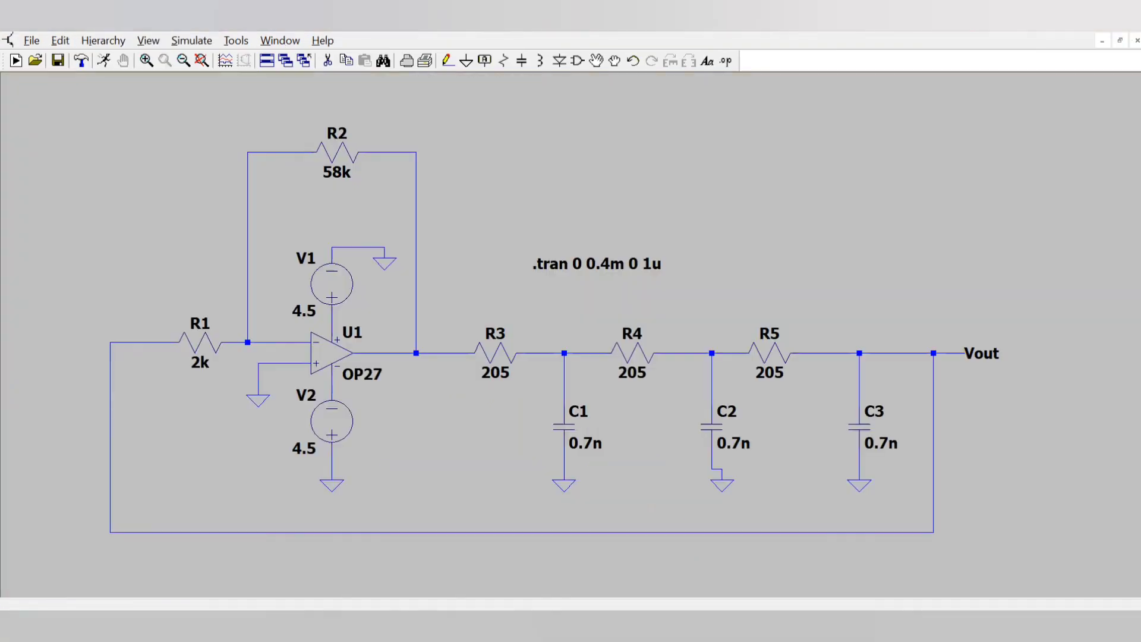
{"action": "left_click", "coordinate": [415, 353]}
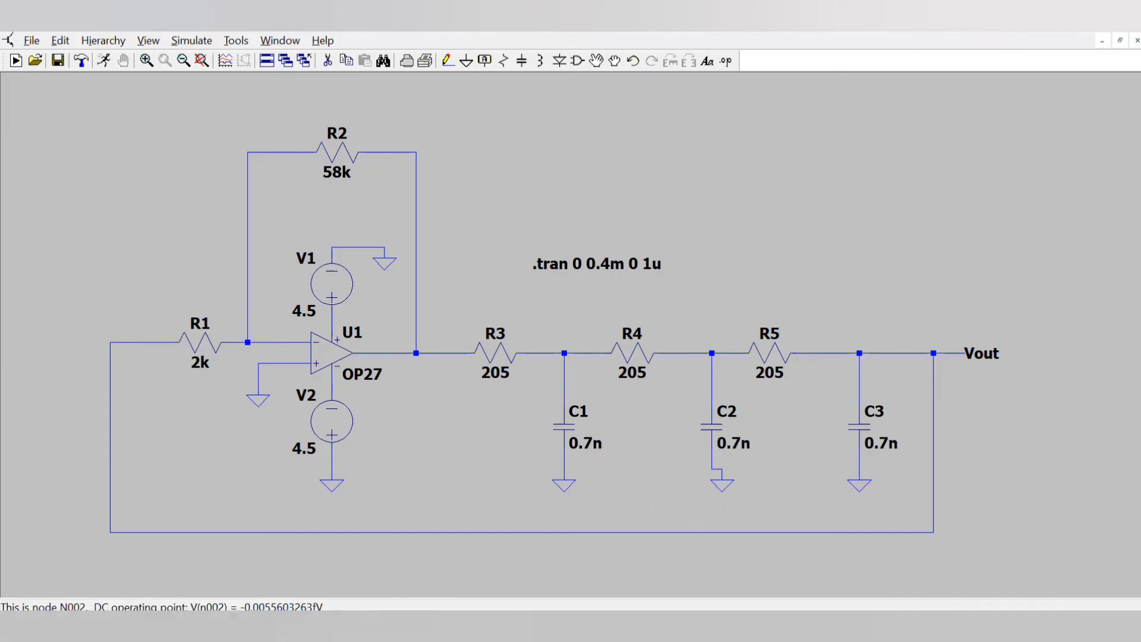